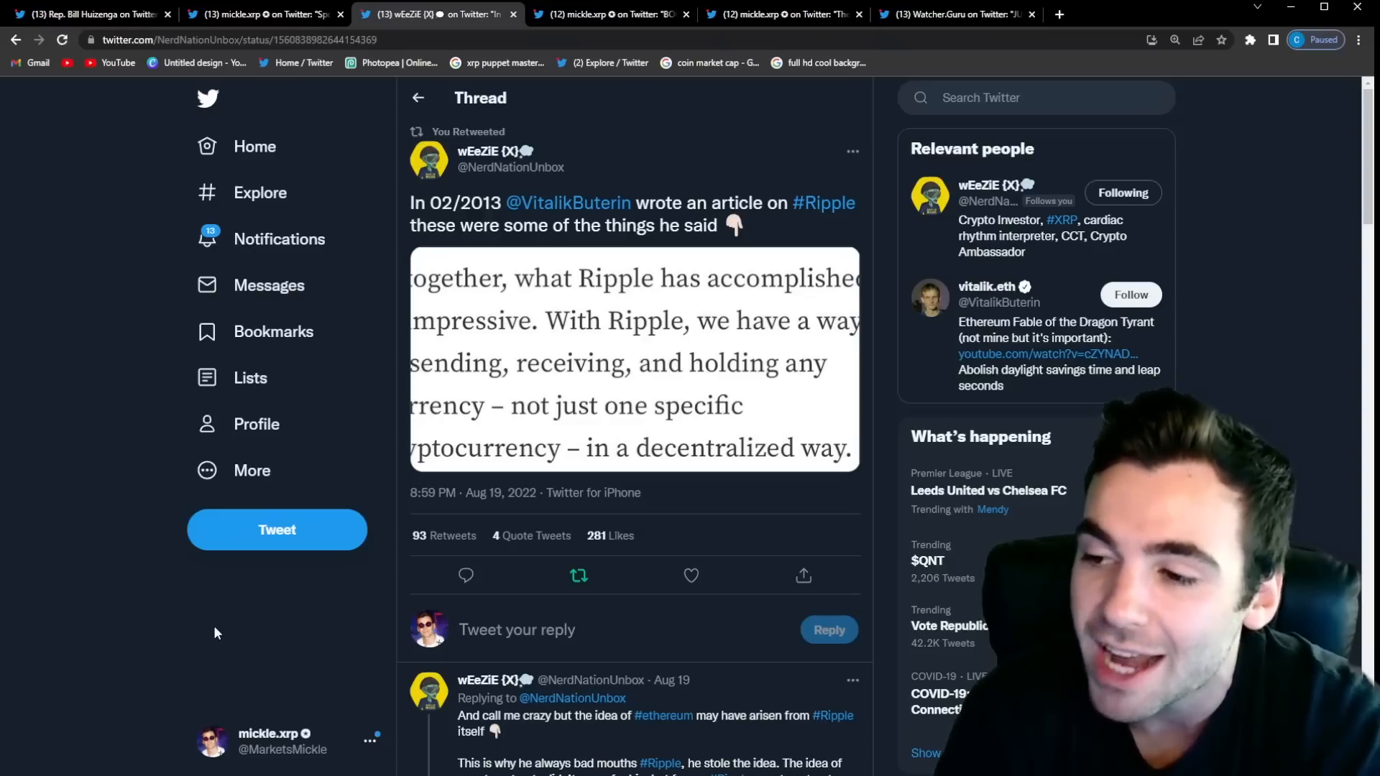
# Step: Bring up Rep. Huizenga's reply on non-partisan digital asset regulation
pyautogui.click(84, 14)
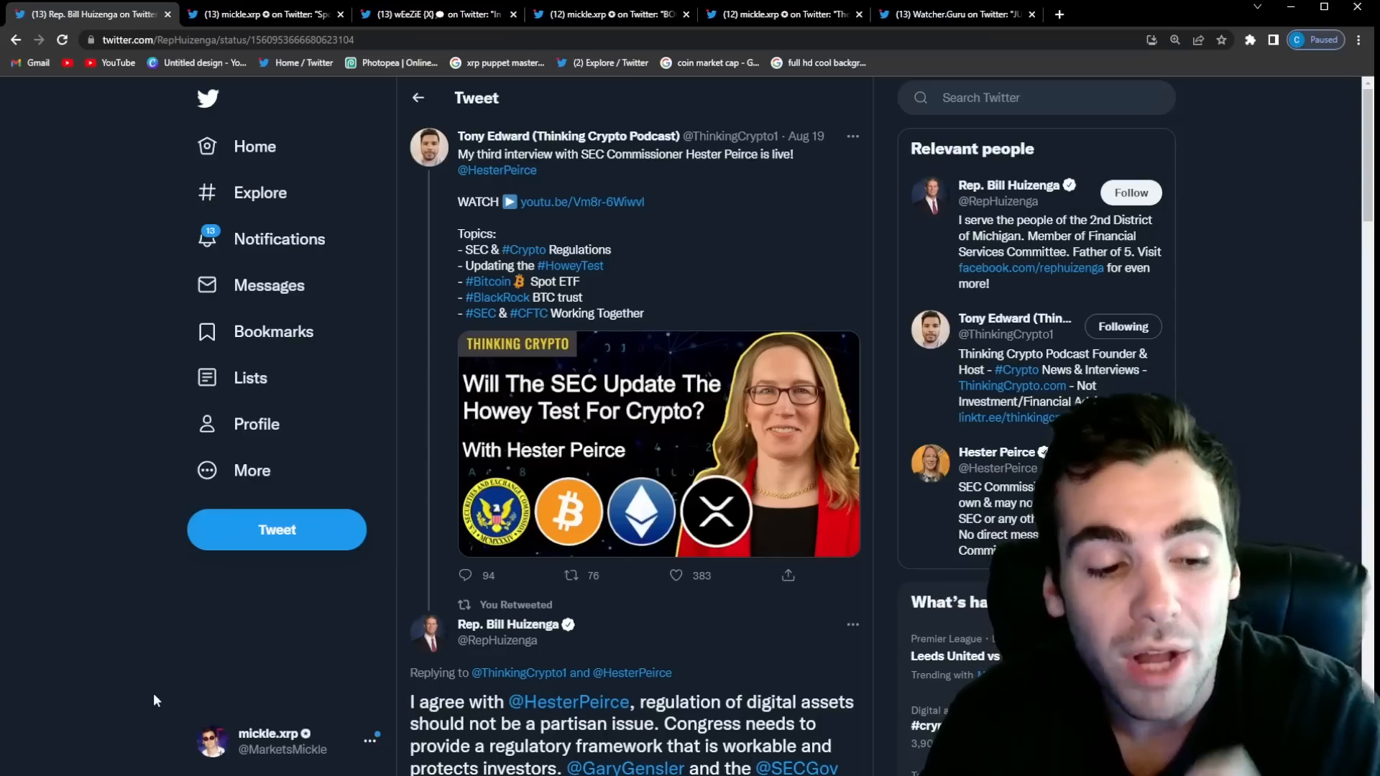
pyautogui.moveTo(273, 627)
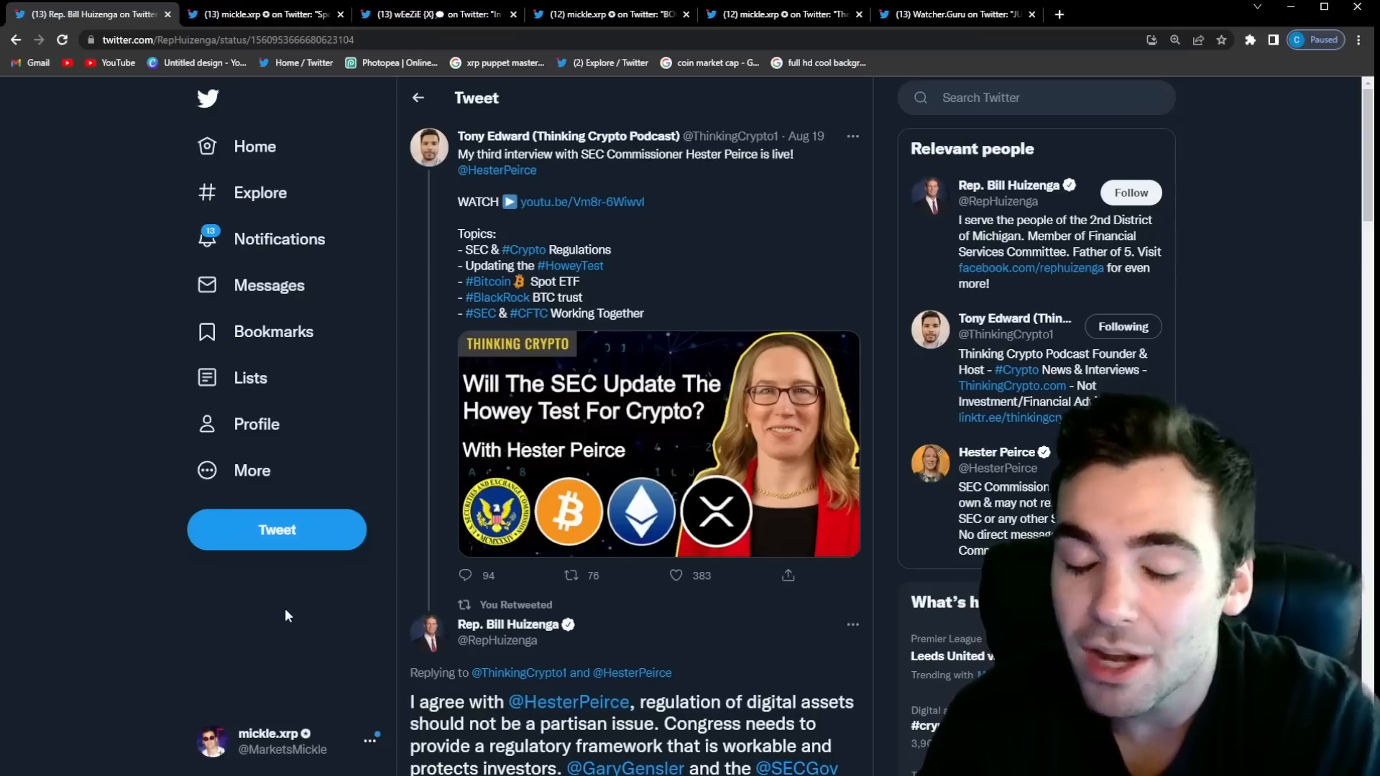
pyautogui.scroll(-3)
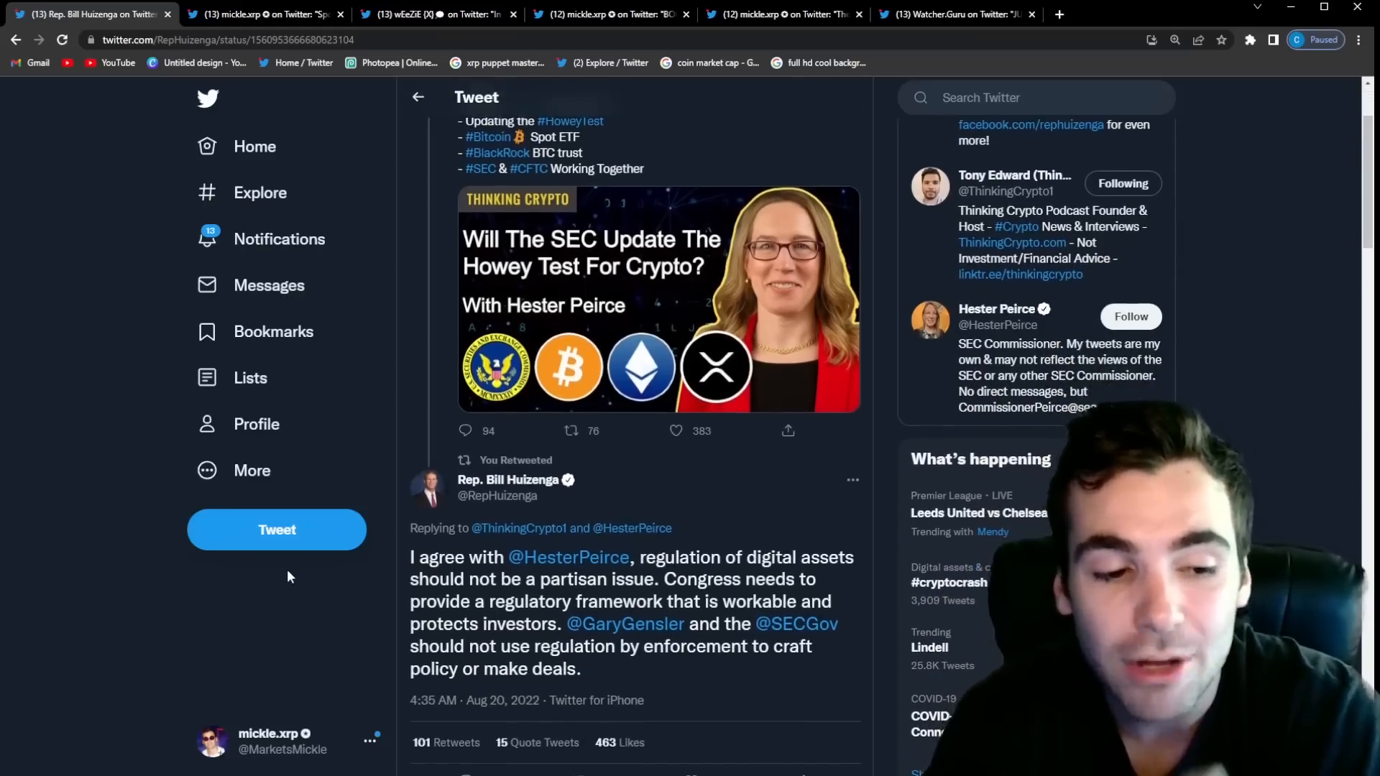
pyautogui.moveTo(291, 594)
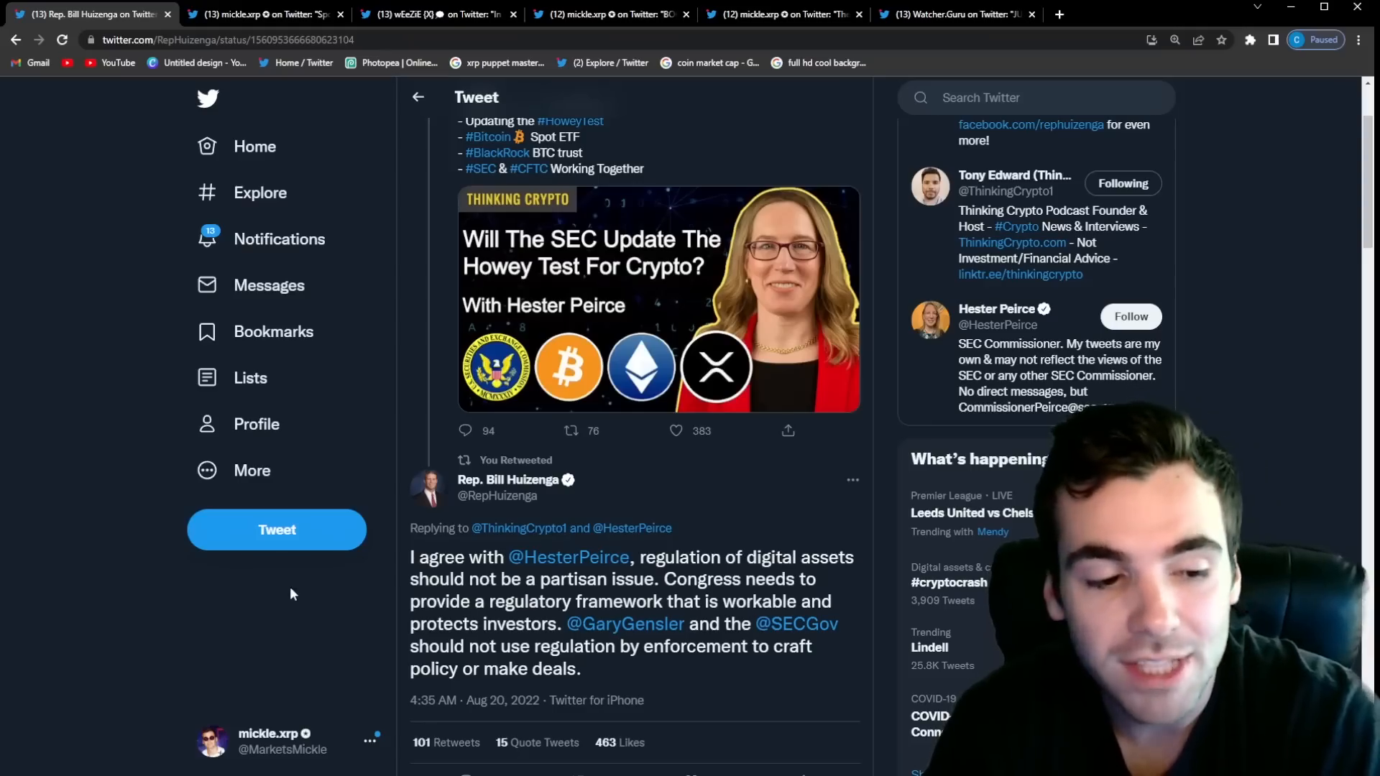
pyautogui.scroll(3)
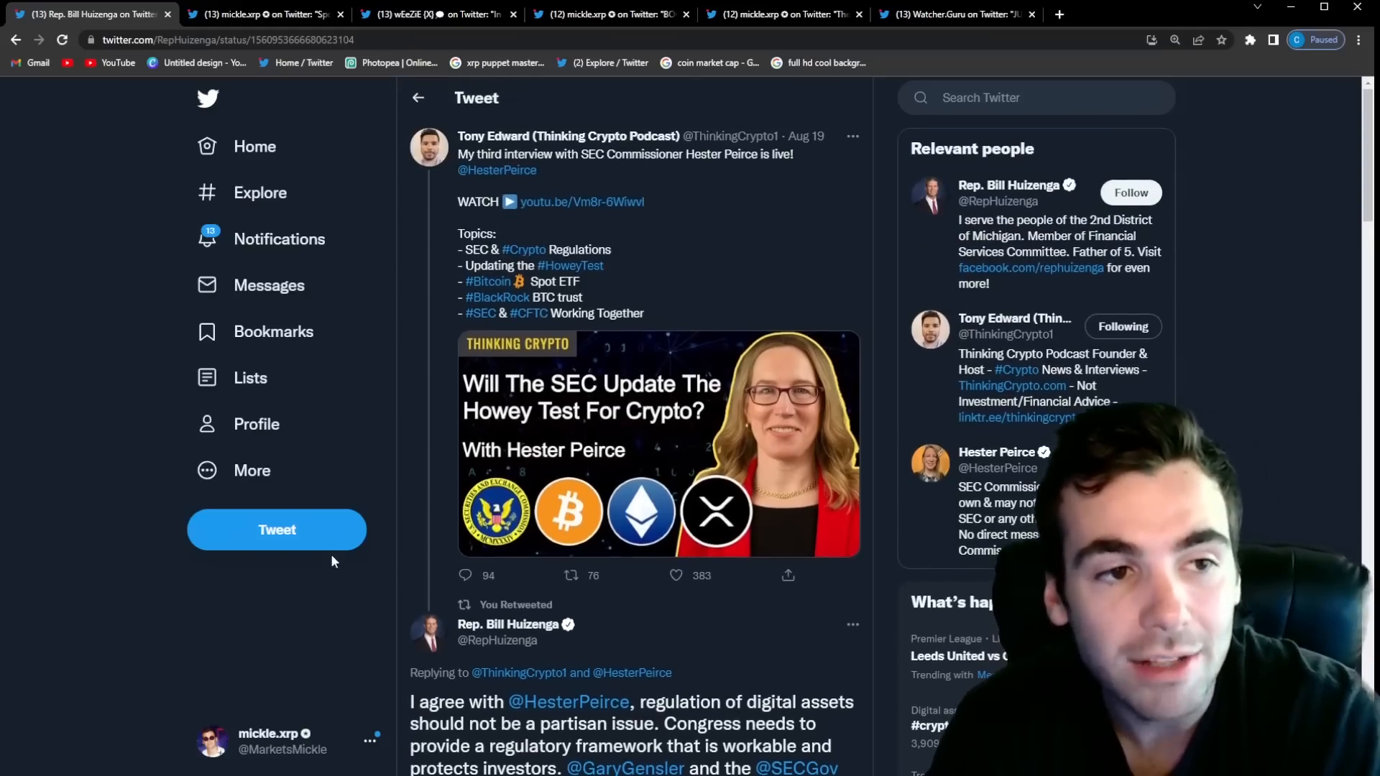
pyautogui.scroll(-3)
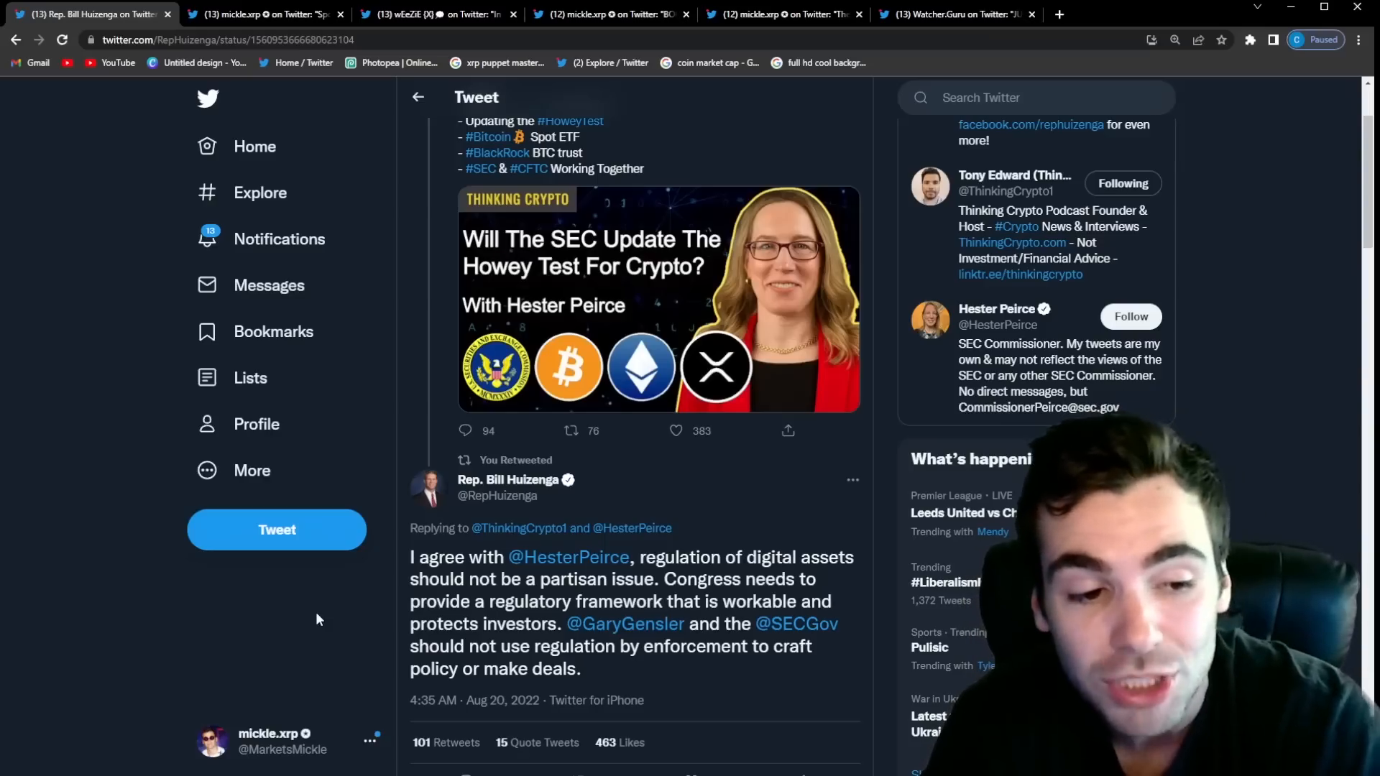
pyautogui.moveTo(382, 616)
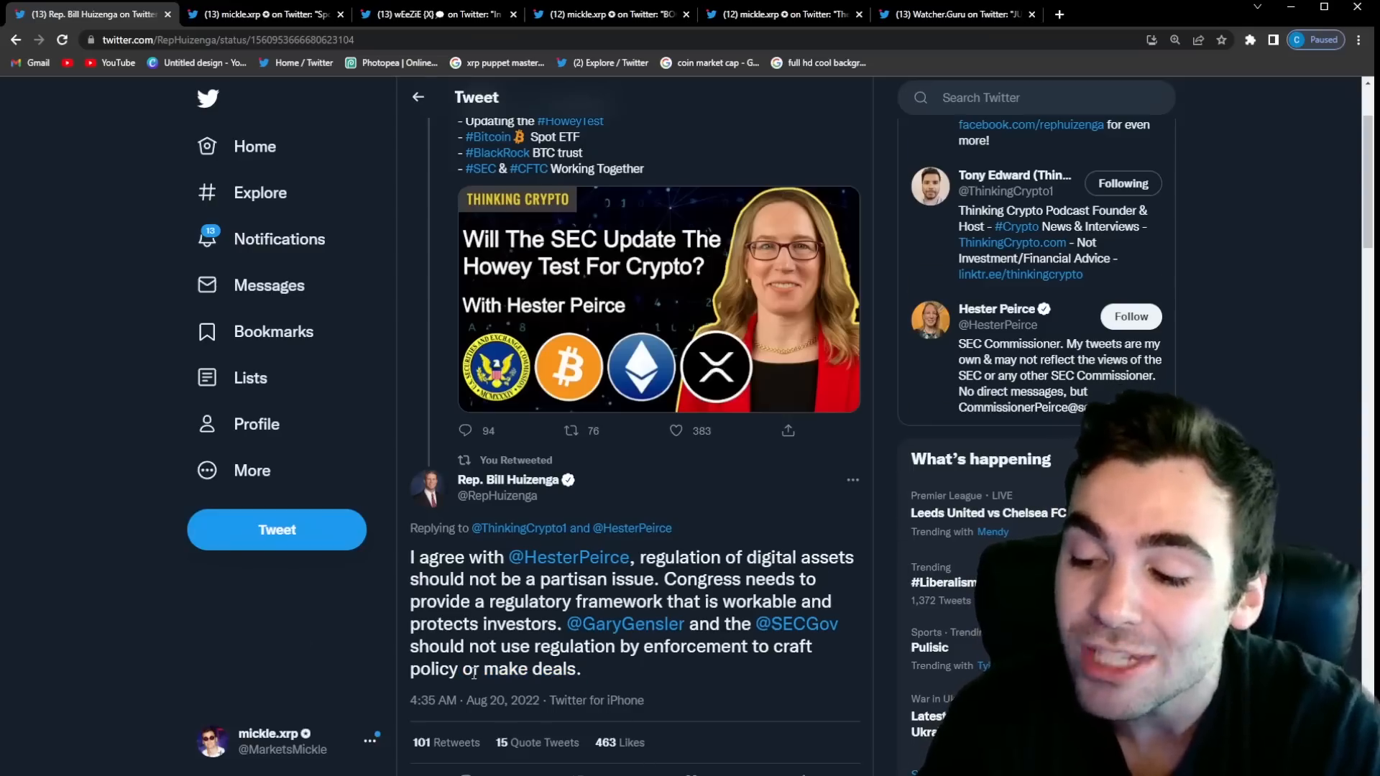
pyautogui.scroll(3)
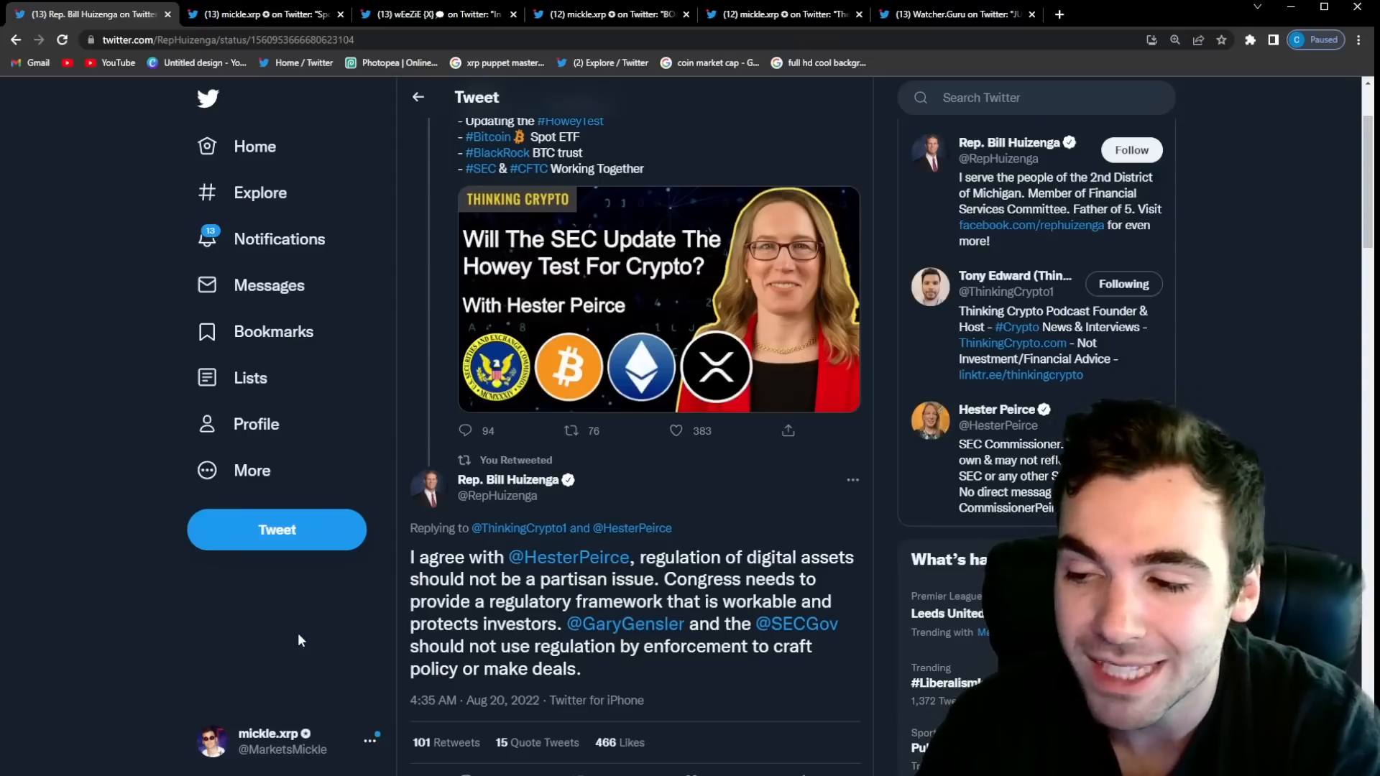
pyautogui.click(437, 14)
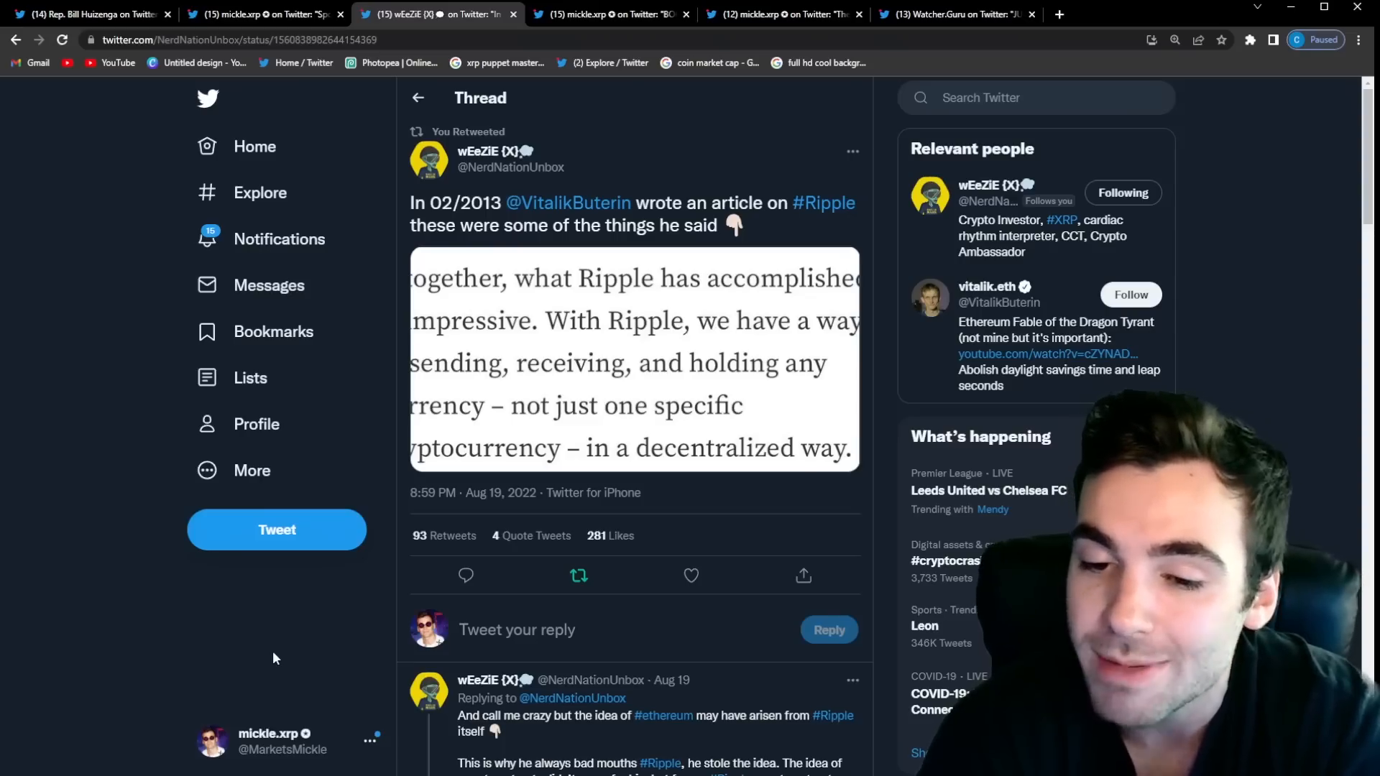
pyautogui.moveTo(166, 620)
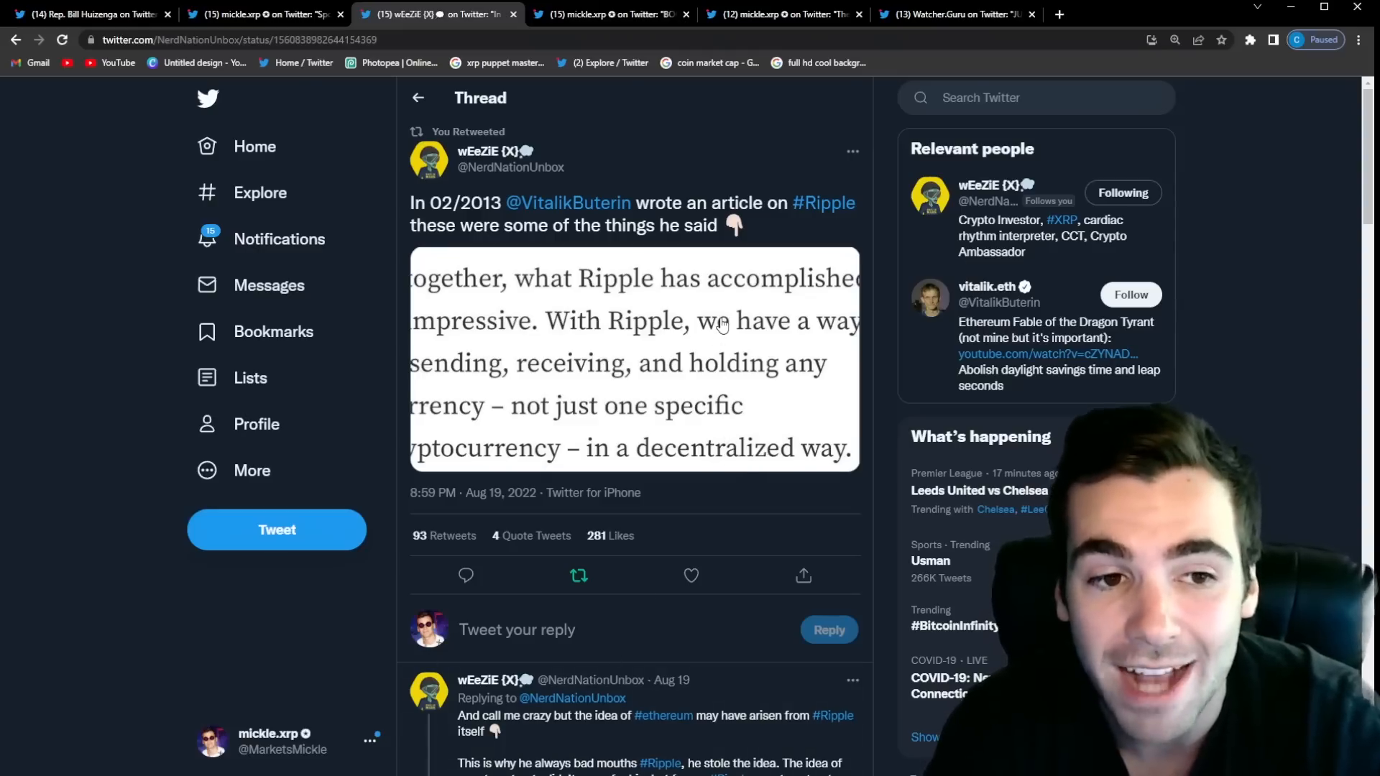
# Step: Enlarge the 2013 Ripple article excerpt image from the wEeZIE thread
pyautogui.click(634, 360)
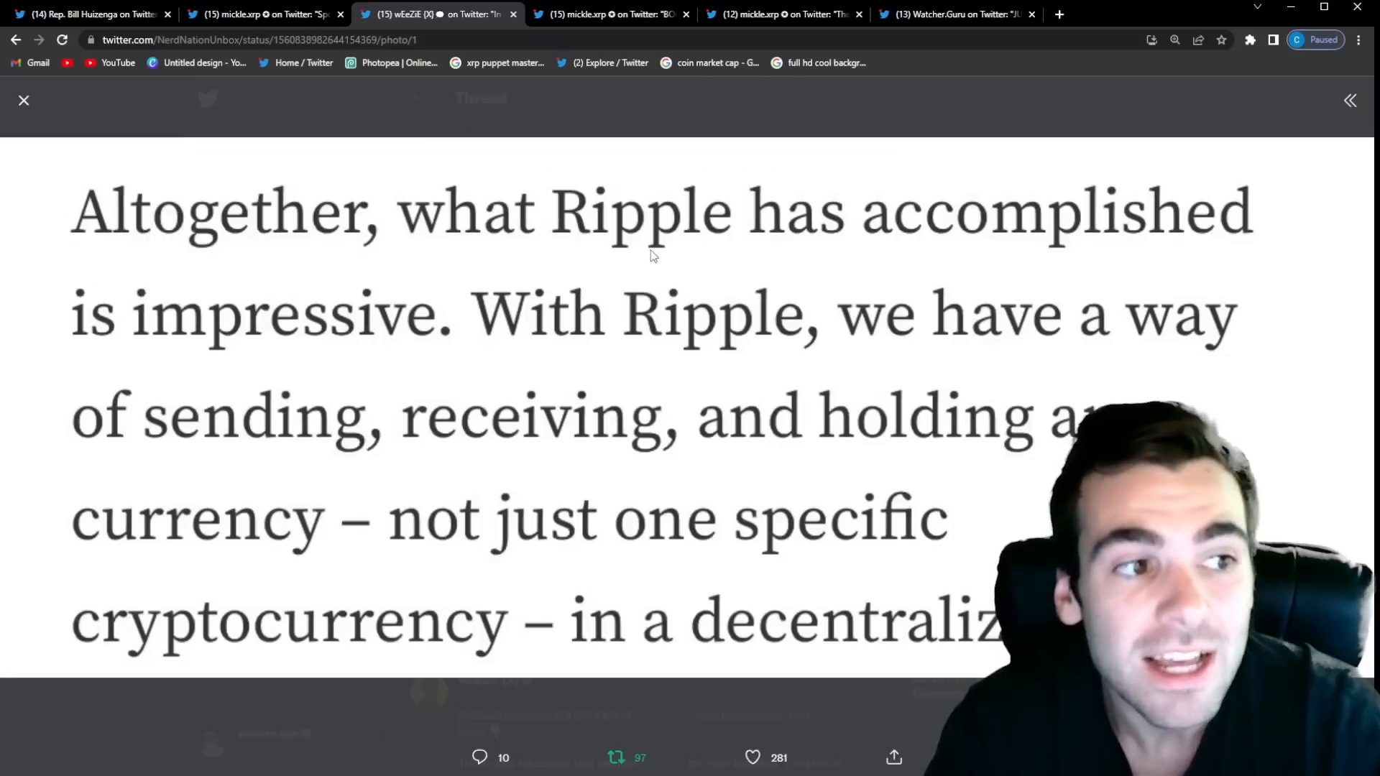
pyautogui.moveTo(562, 283)
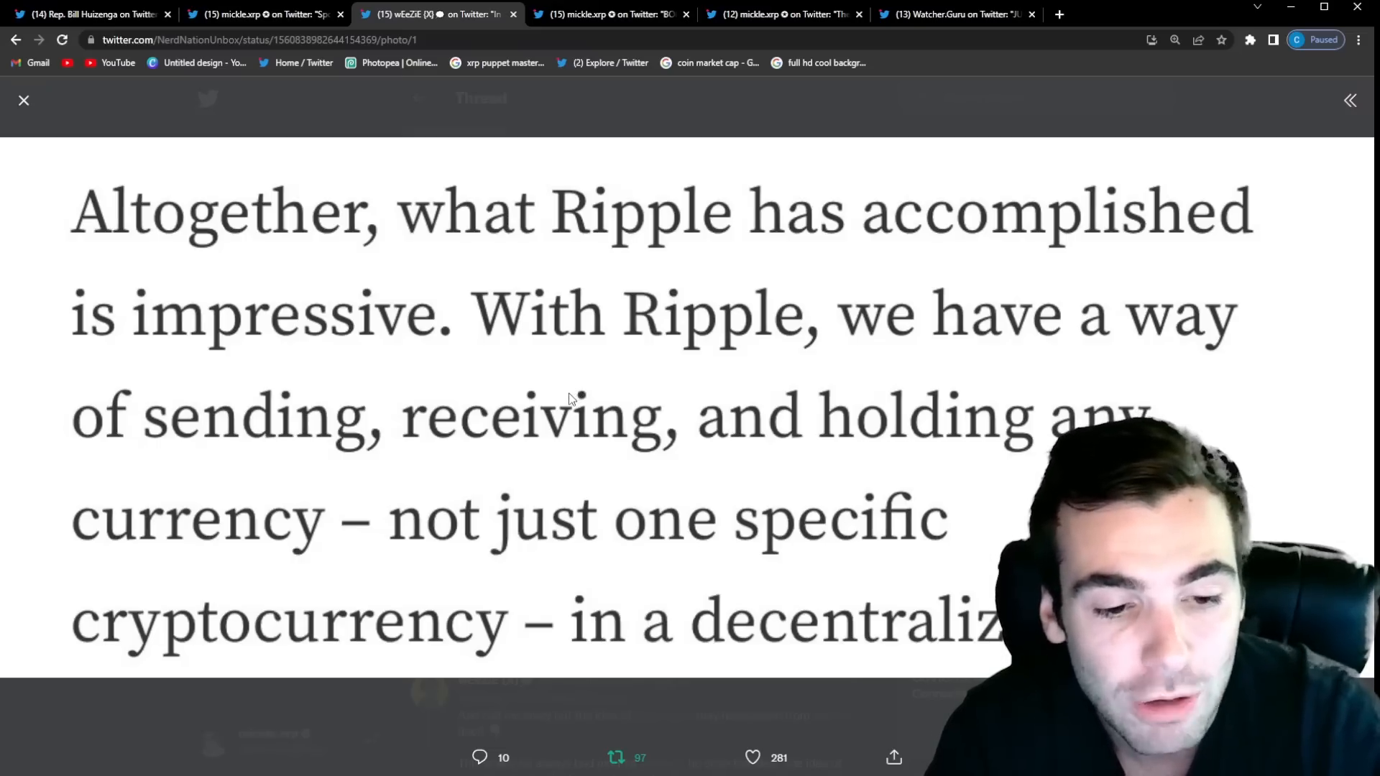
pyautogui.moveTo(662, 700)
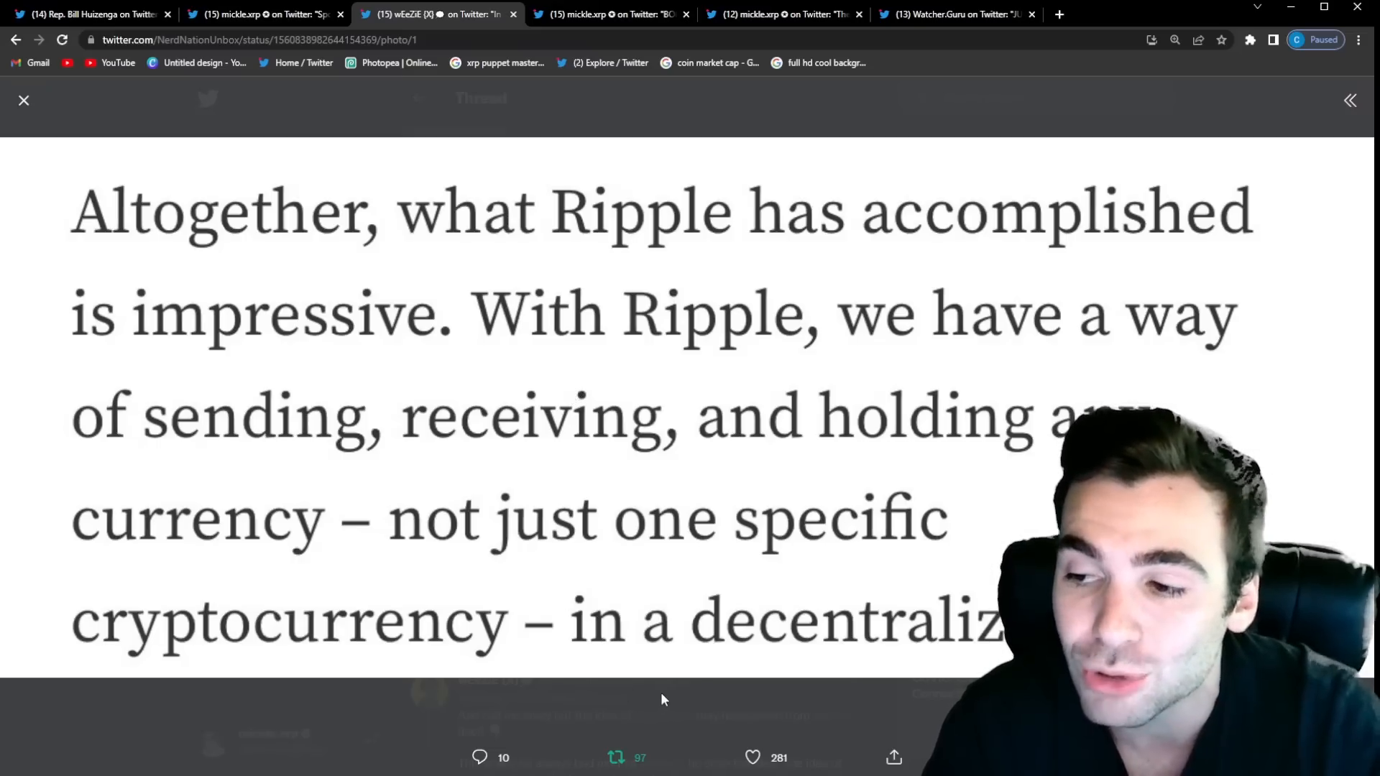
# Step: Close the enlarged excerpt and return to the wEeZIE Ripple thread
pyautogui.click(25, 99)
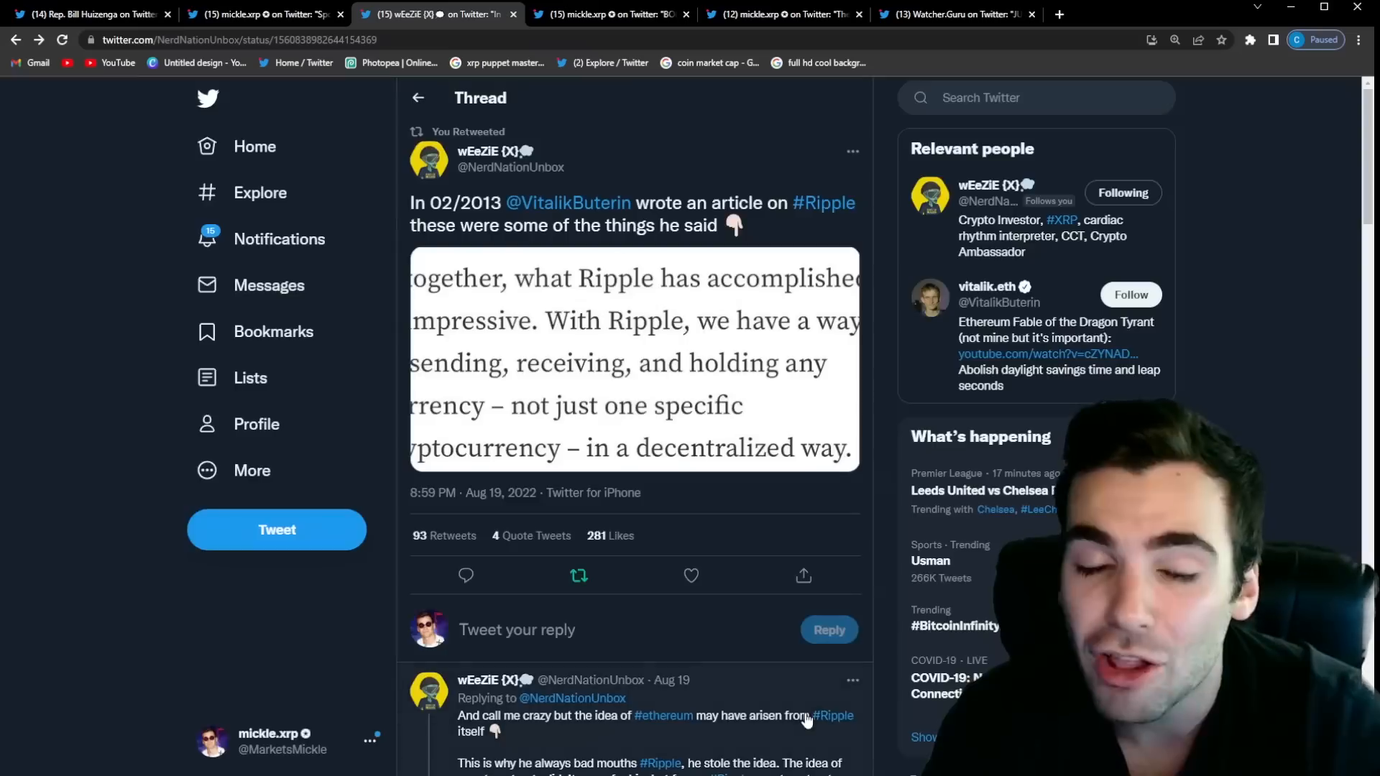
pyautogui.moveTo(671, 488)
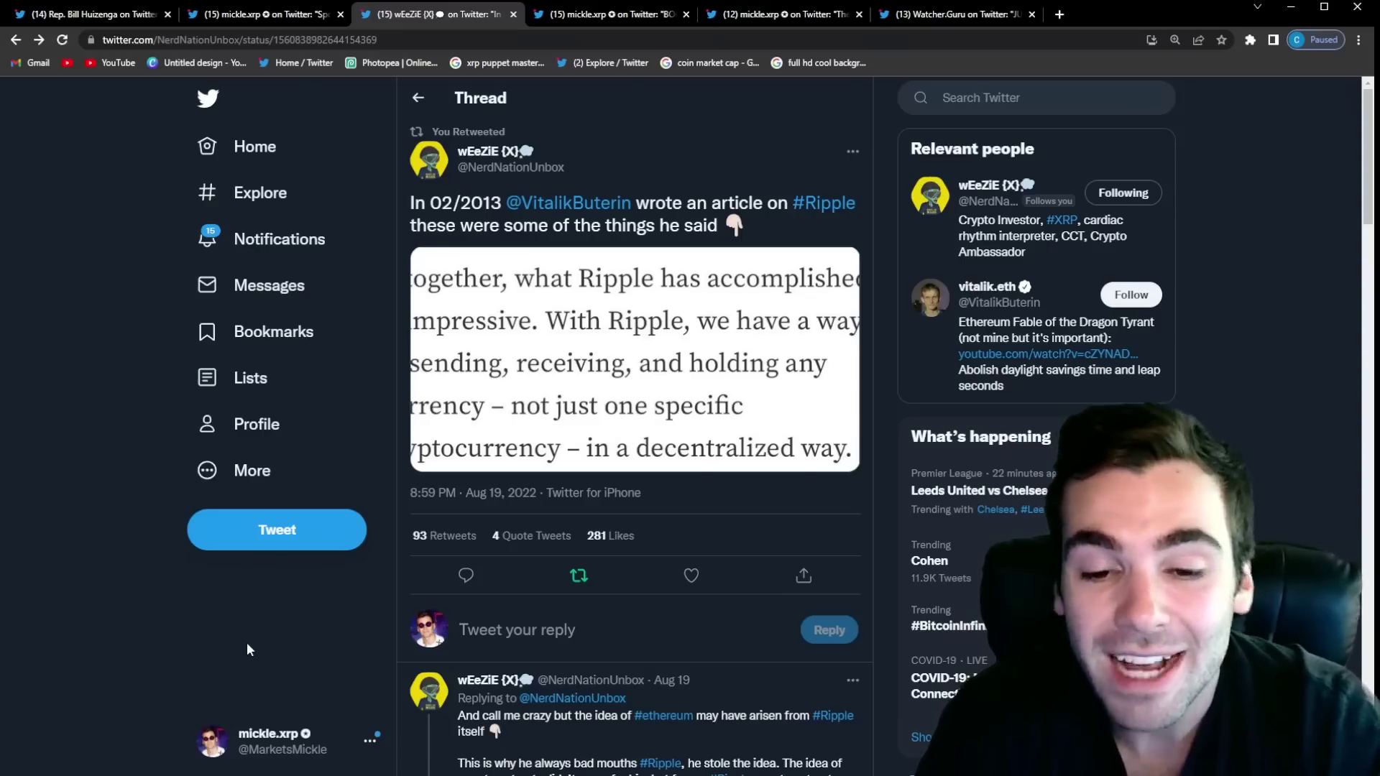
pyautogui.moveTo(414, 380)
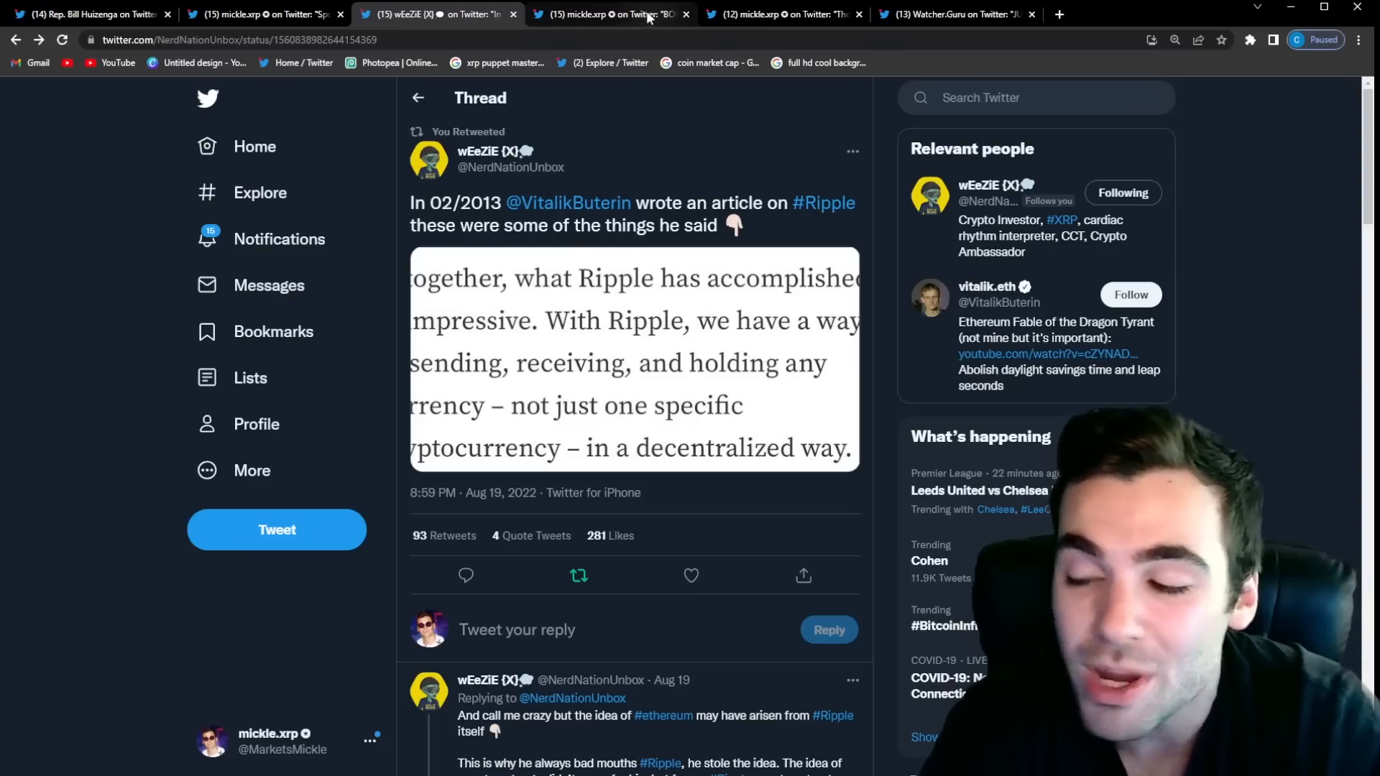
pyautogui.click(606, 15)
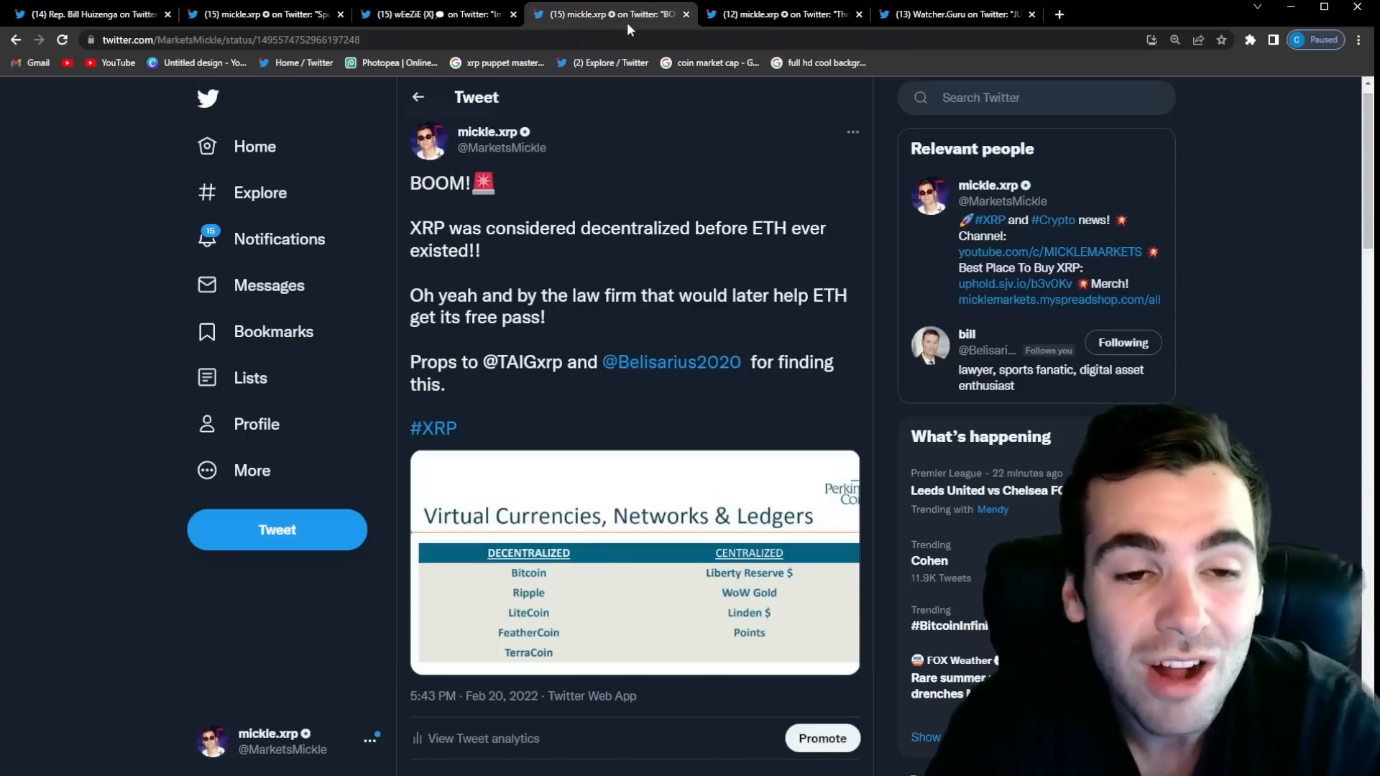
pyautogui.moveTo(701, 247)
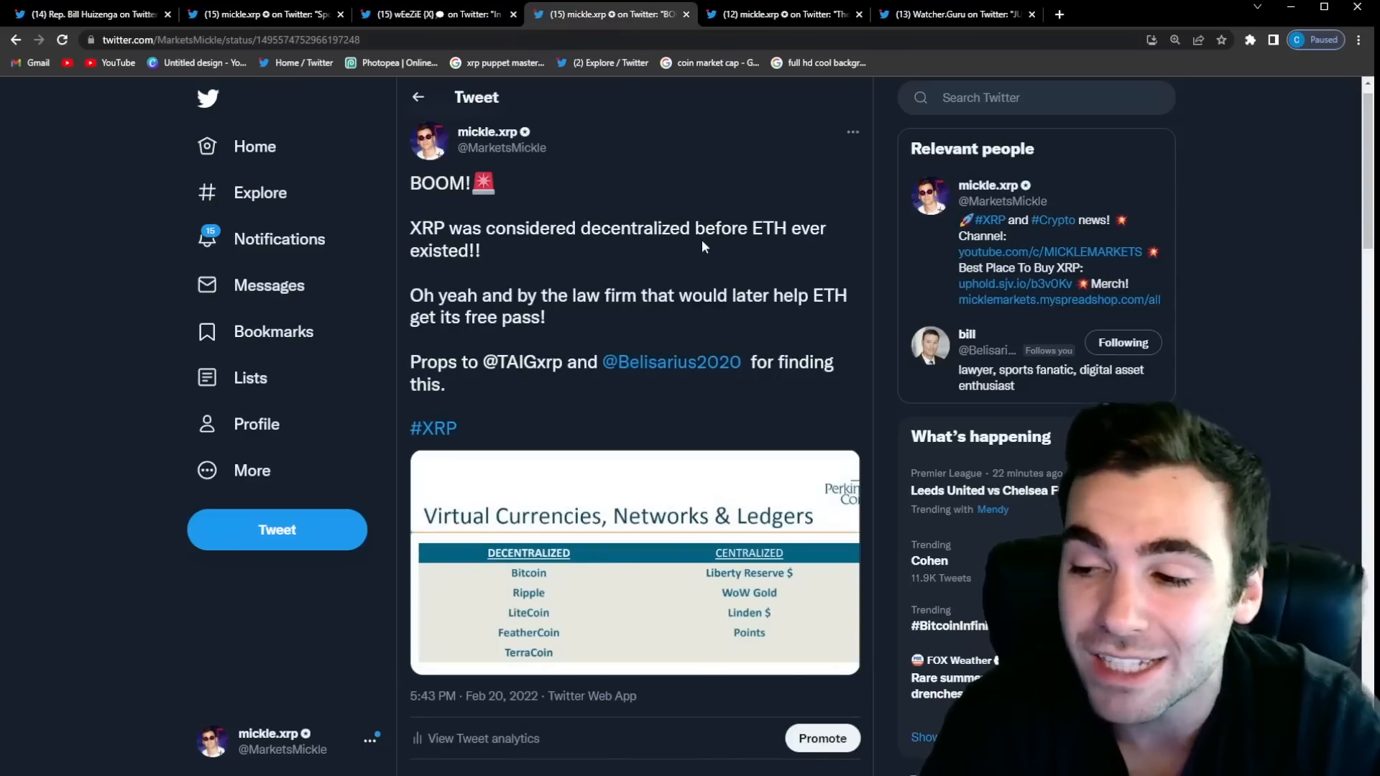
pyautogui.moveTo(662, 459)
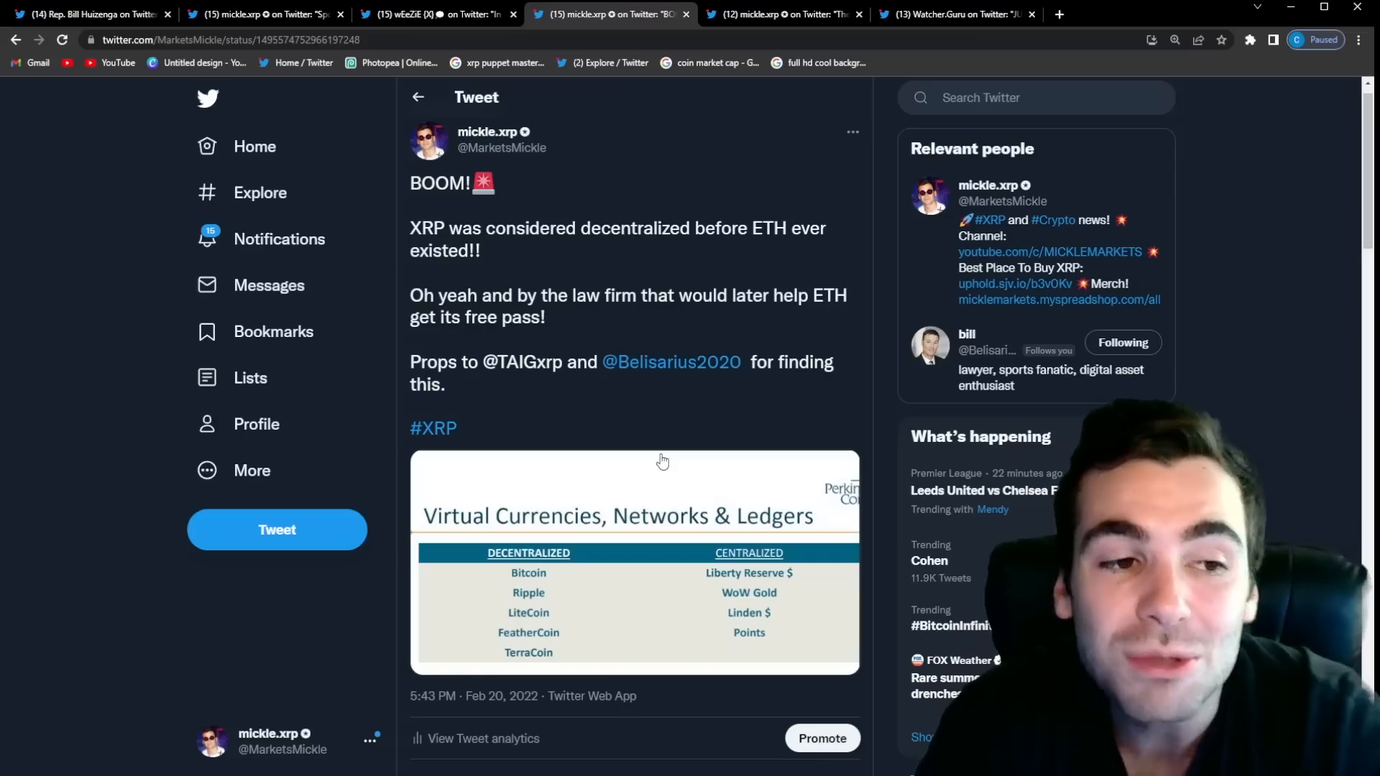
pyautogui.moveTo(671, 467)
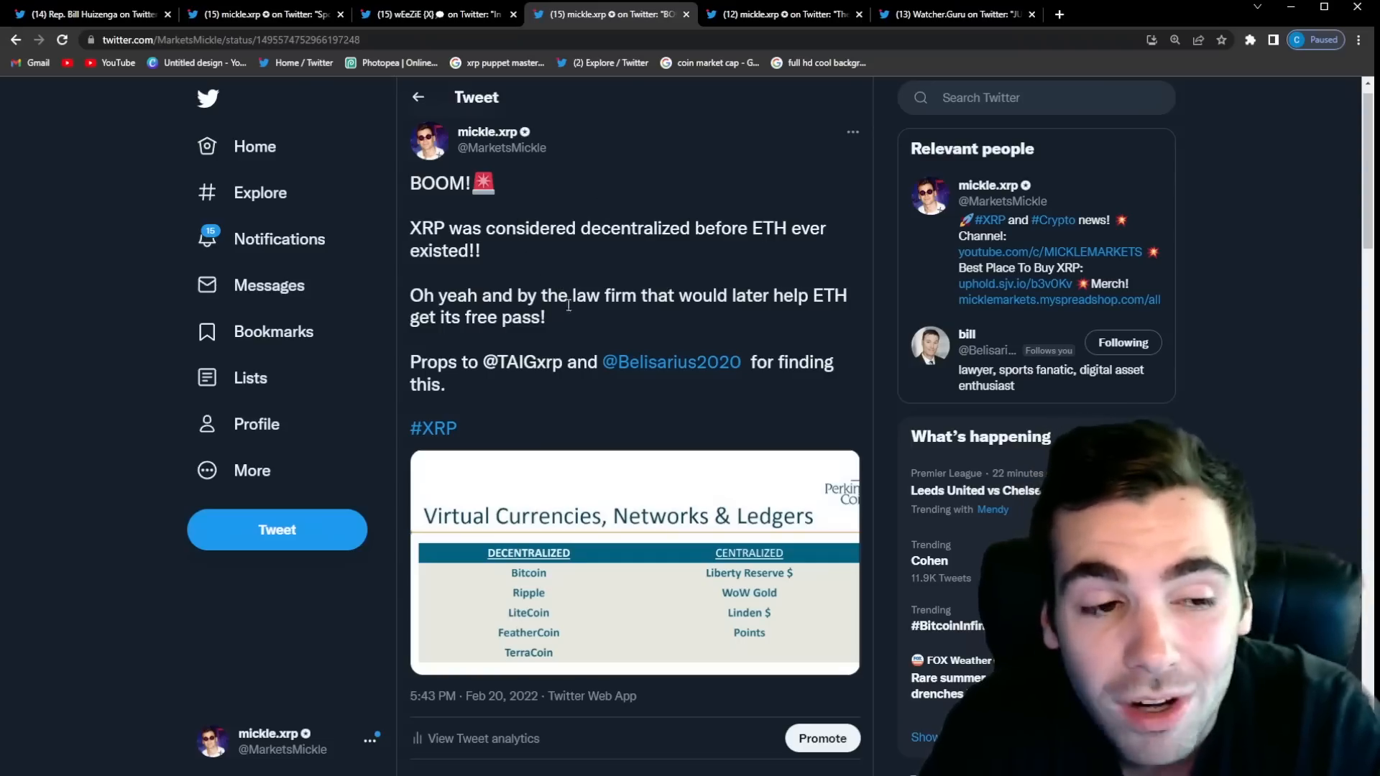
pyautogui.moveTo(579, 328)
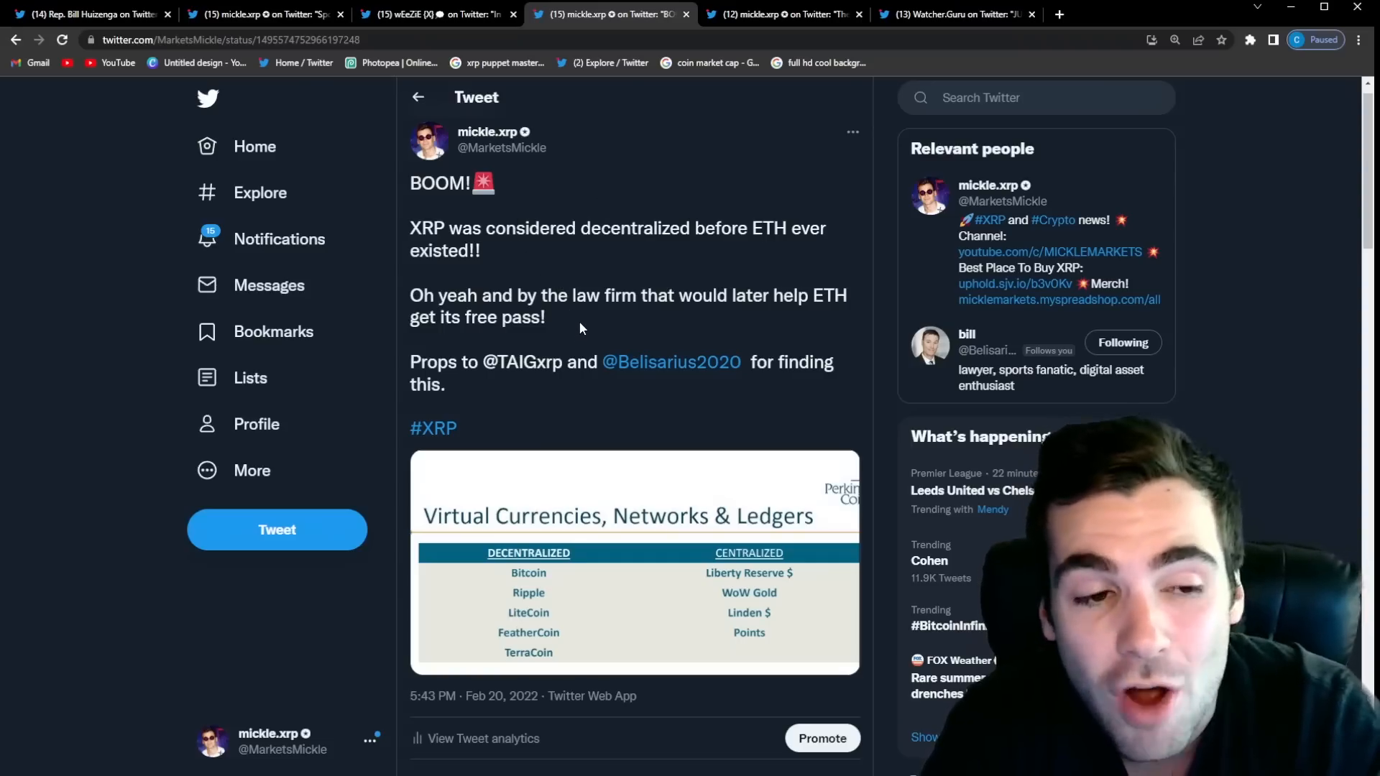
pyautogui.moveTo(619, 342)
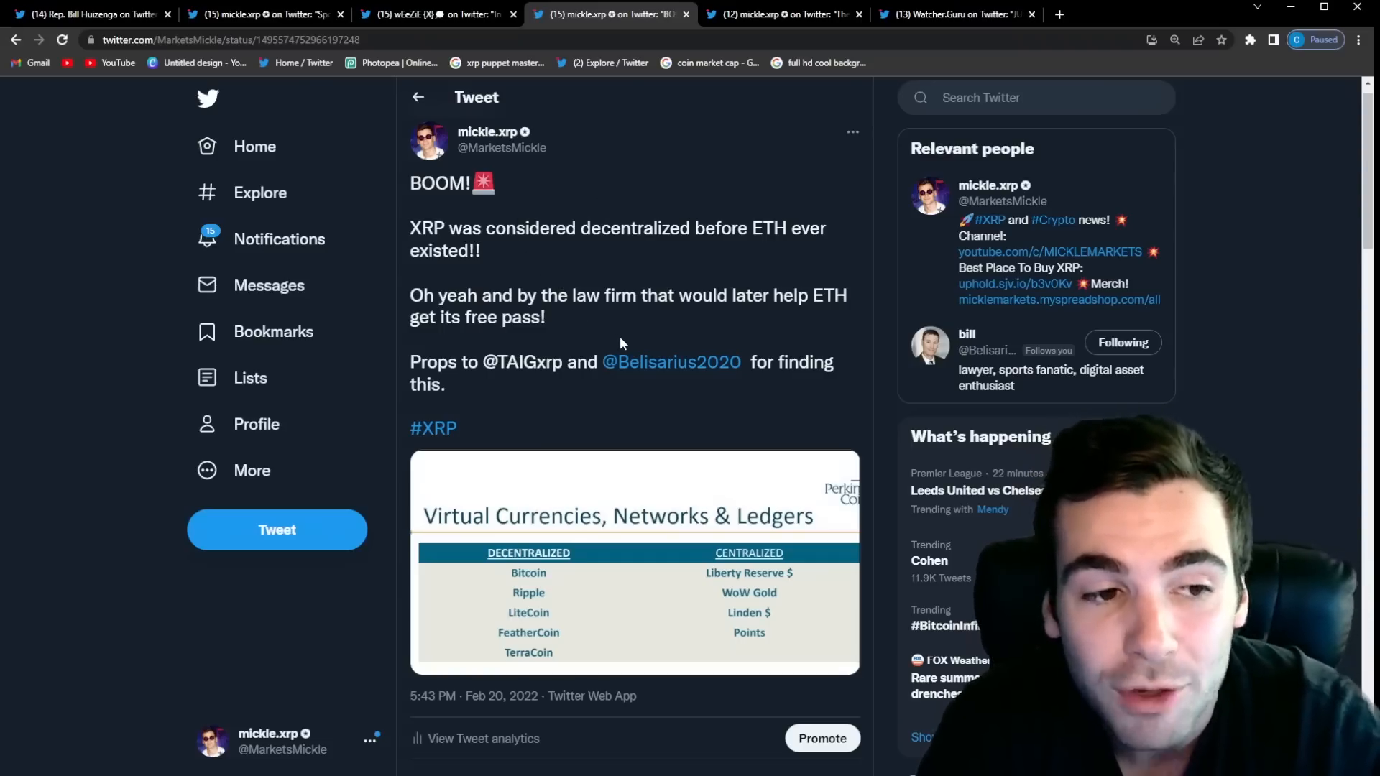
pyautogui.moveTo(792, 476)
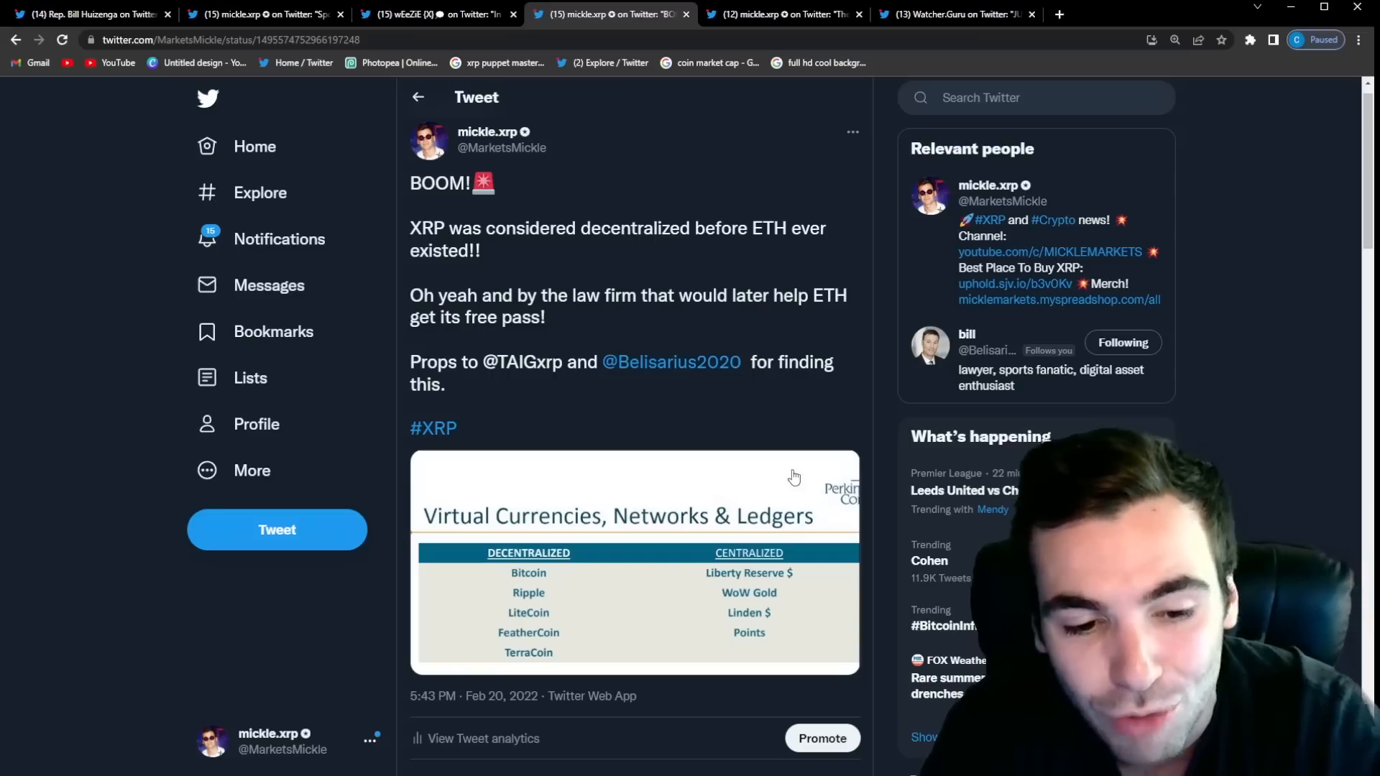
pyautogui.moveTo(734, 552)
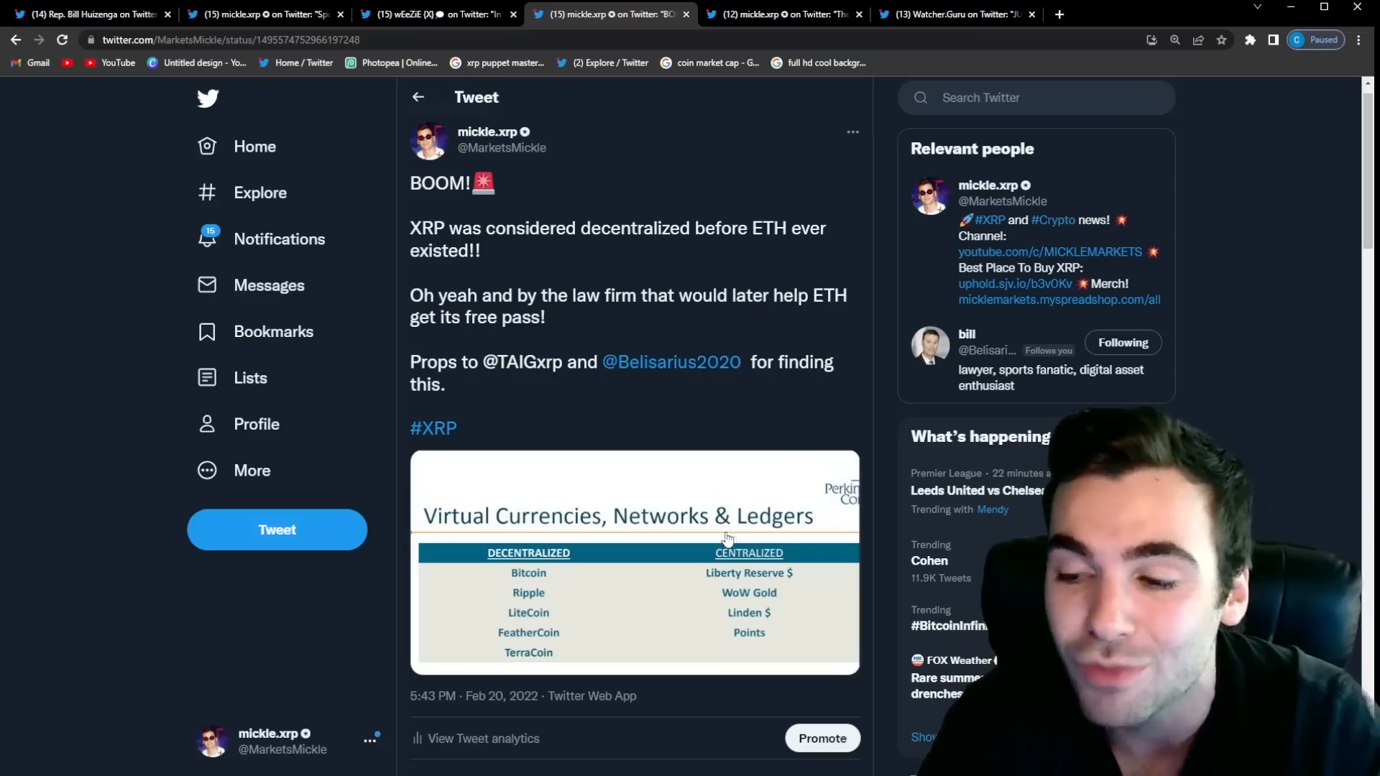
# Step: Enlarge the Perkins Coie Virtual Currencies table attached to the tweet
pyautogui.click(634, 560)
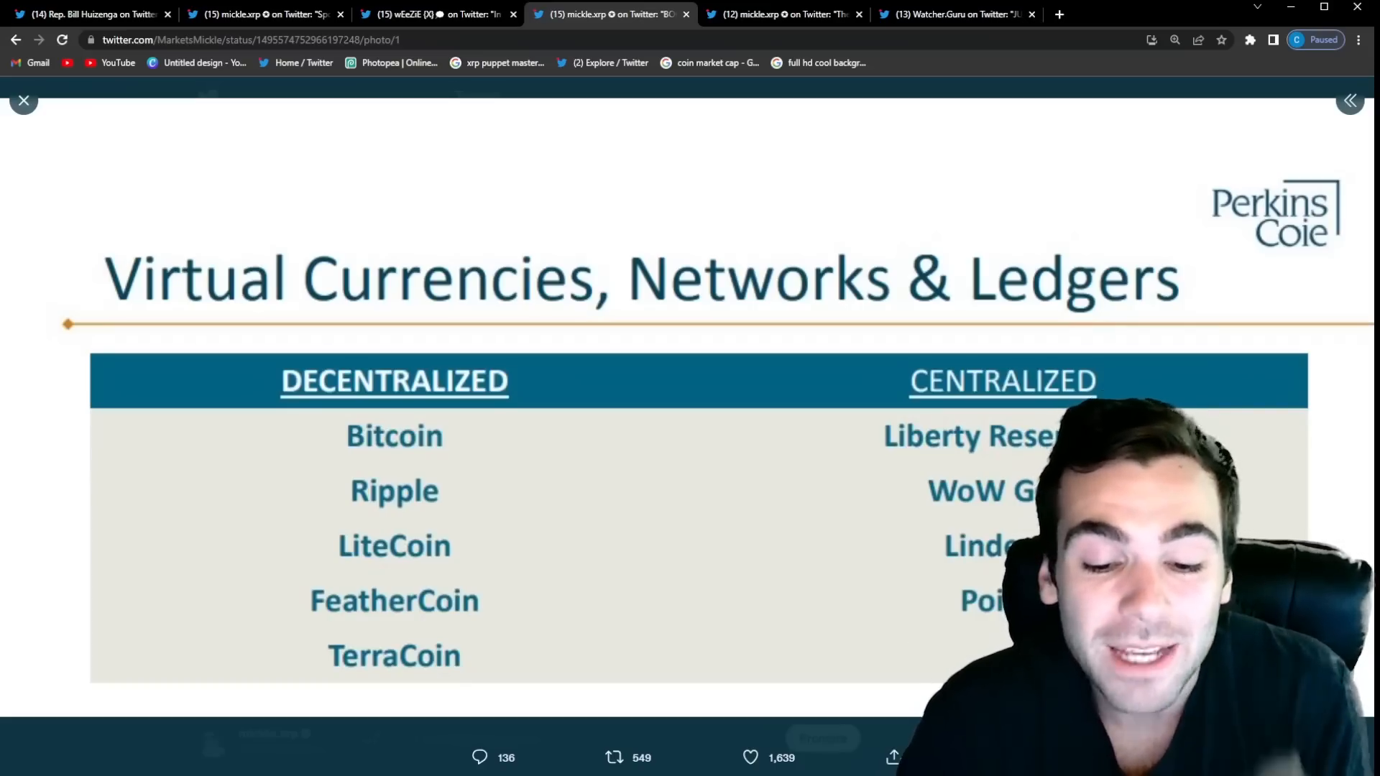
# Step: Close the enlarged table, glance at the wEeZIE thread, and return to mickle.xrp's XRP tweet
pyautogui.click(24, 100)
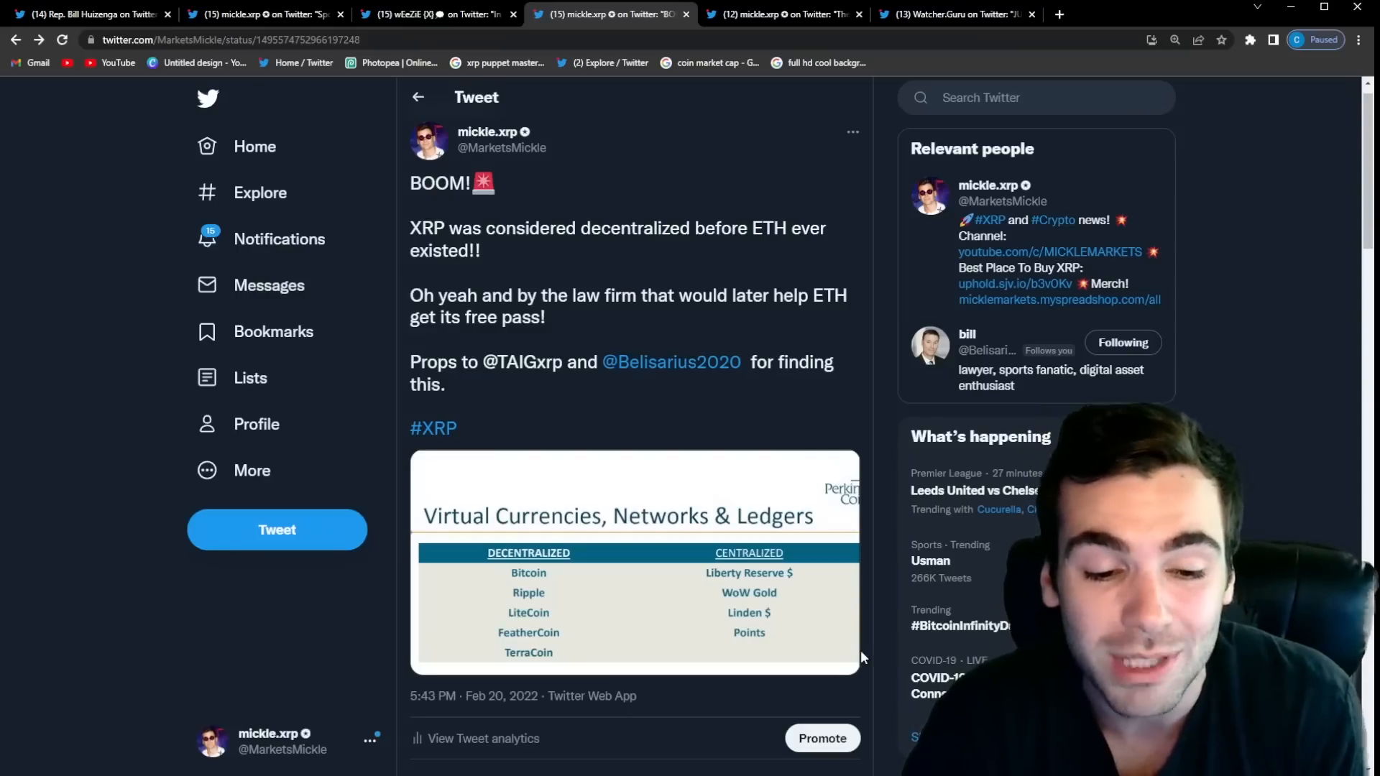
pyautogui.moveTo(817, 547)
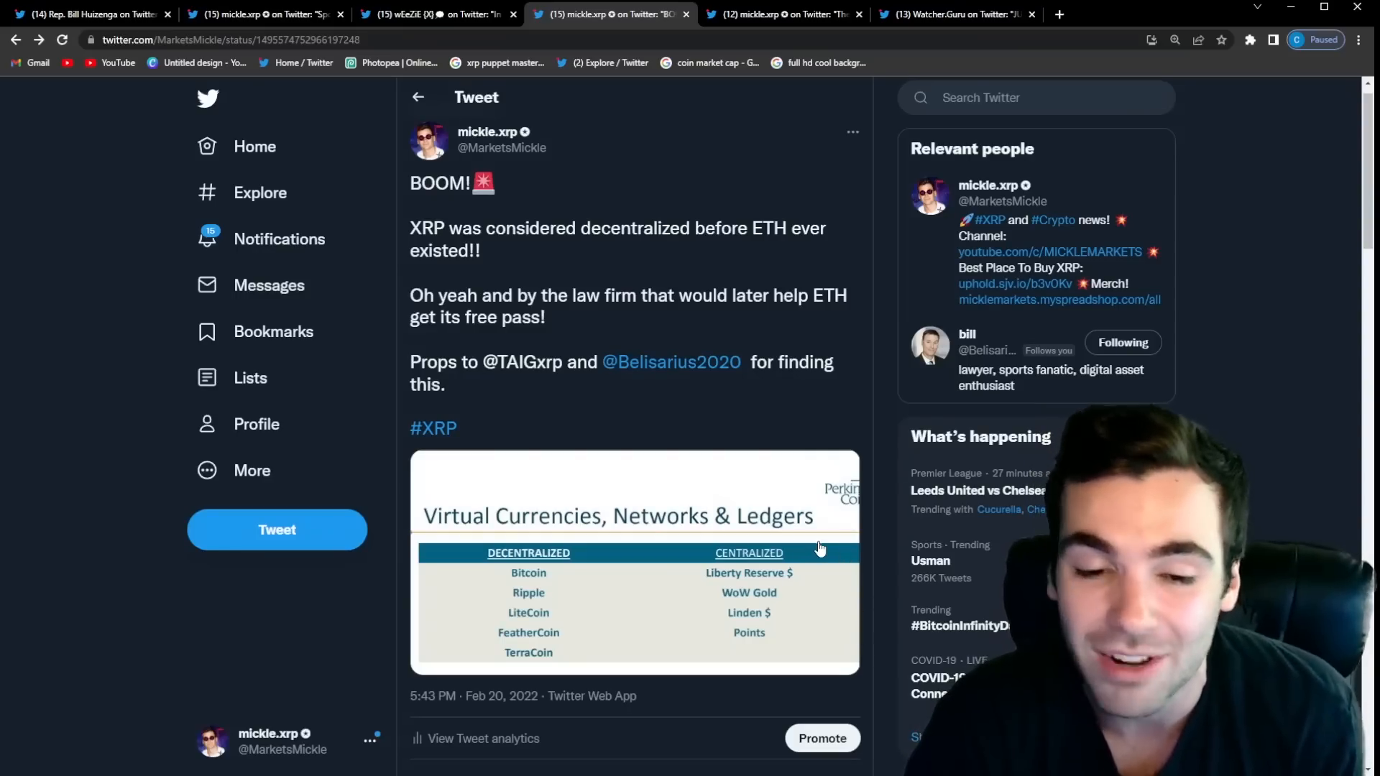
pyautogui.moveTo(809, 473)
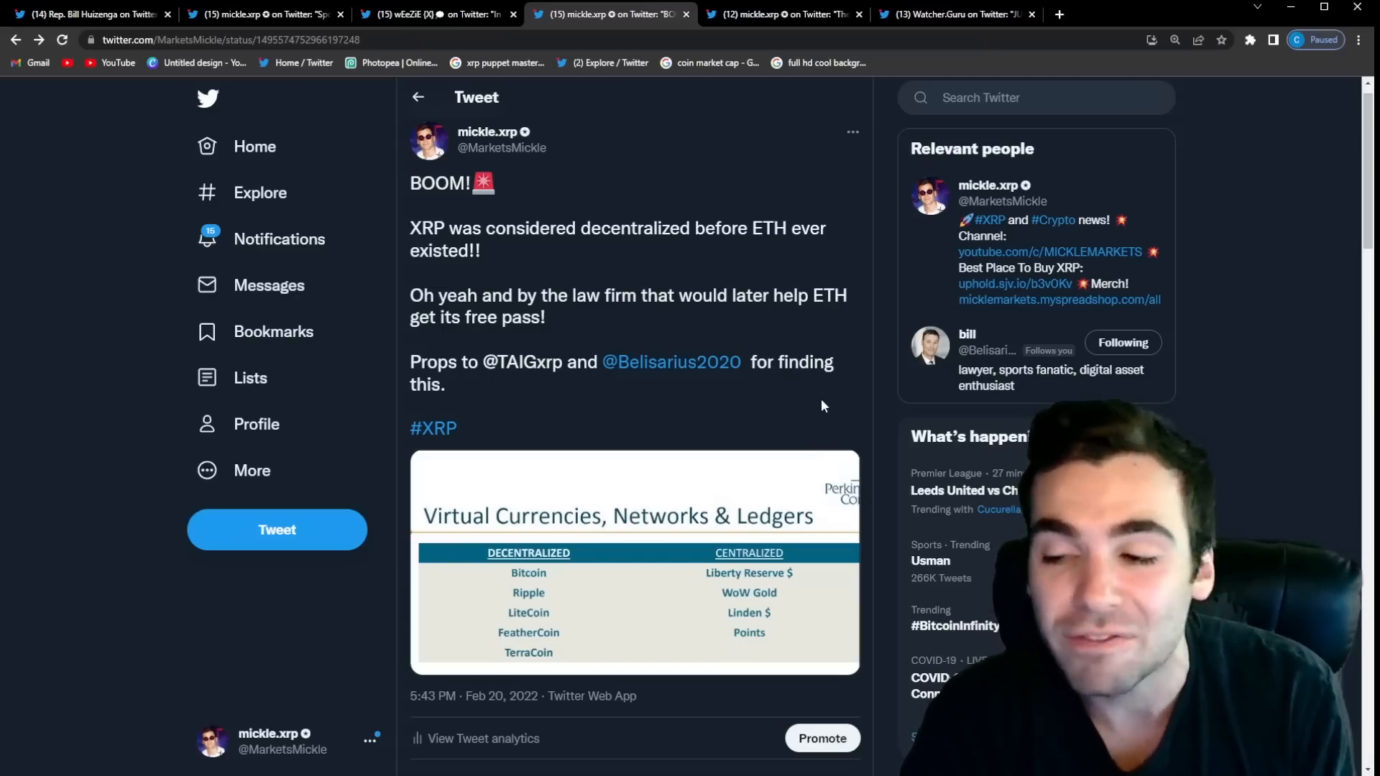
pyautogui.click(437, 15)
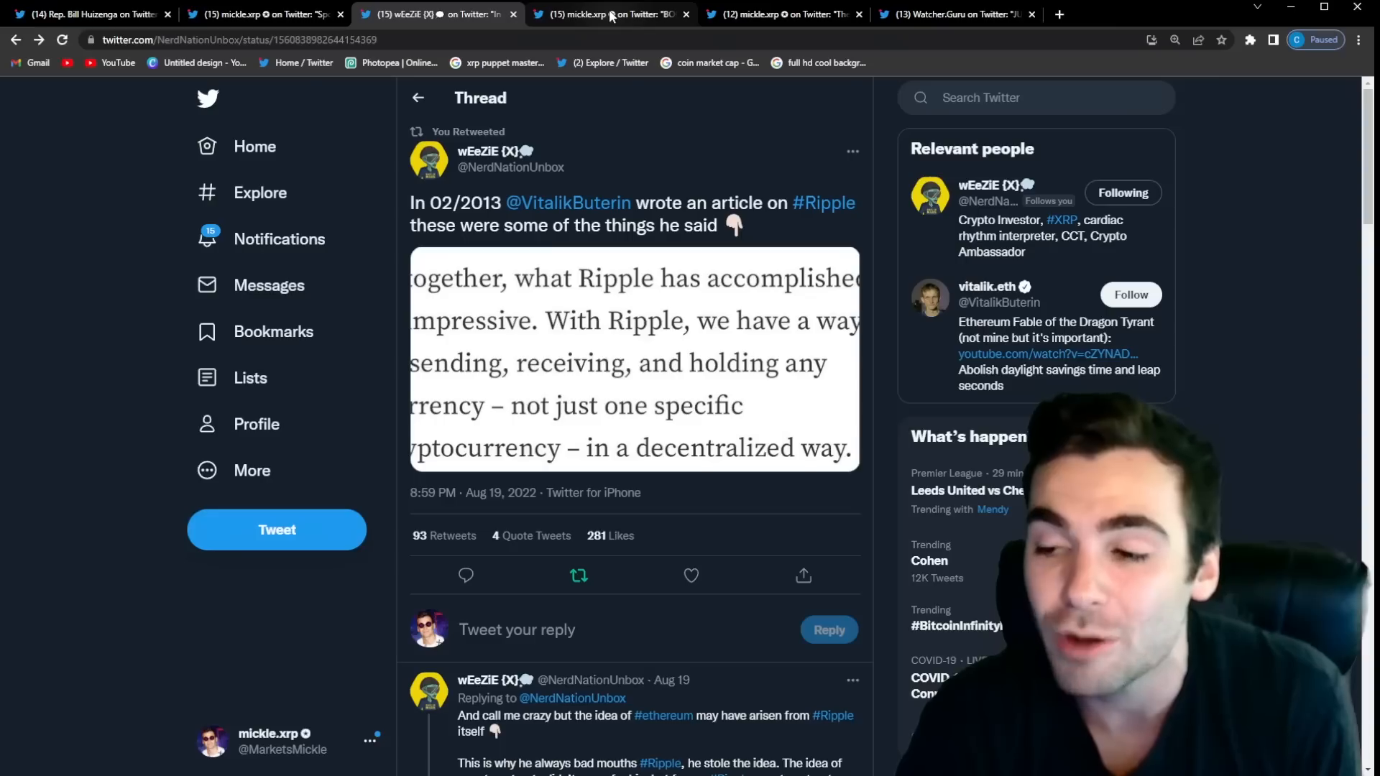
pyautogui.click(606, 14)
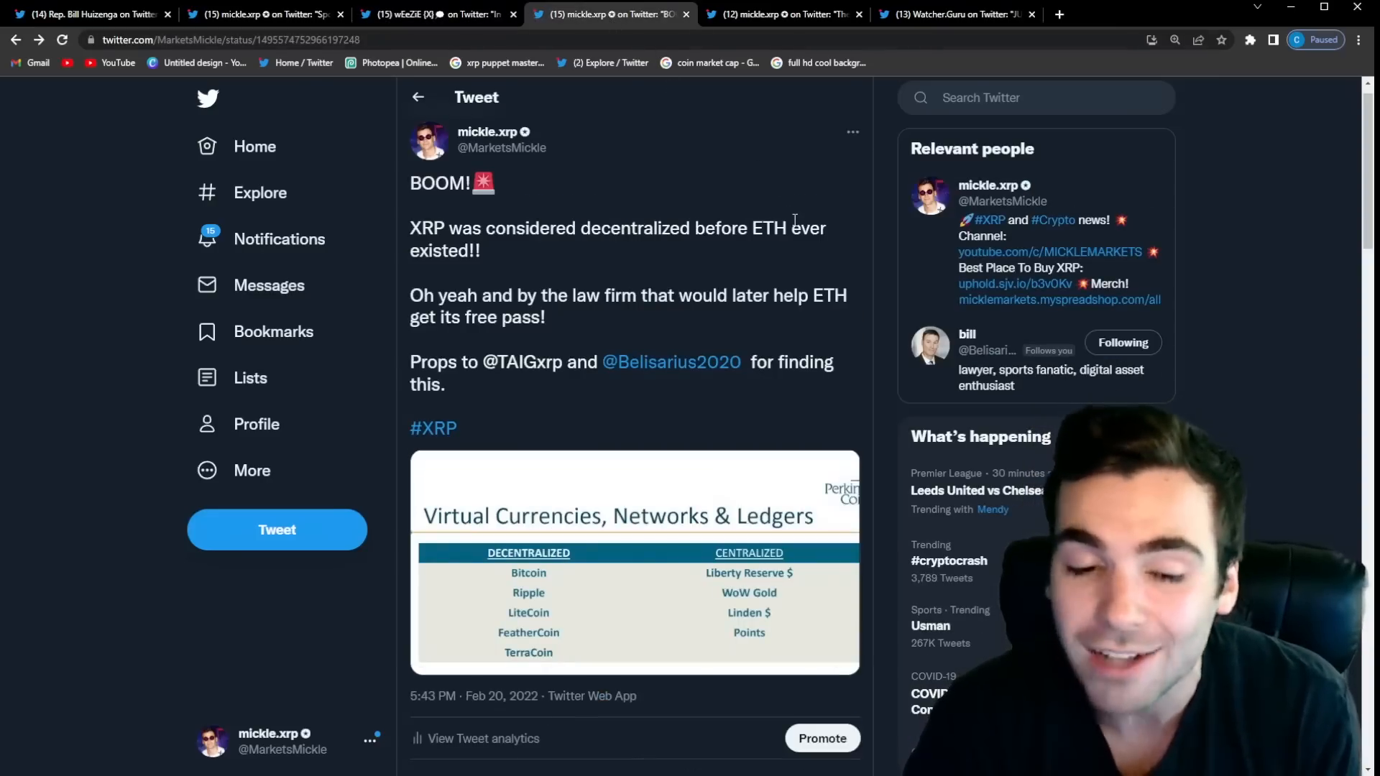
pyautogui.moveTo(800, 208)
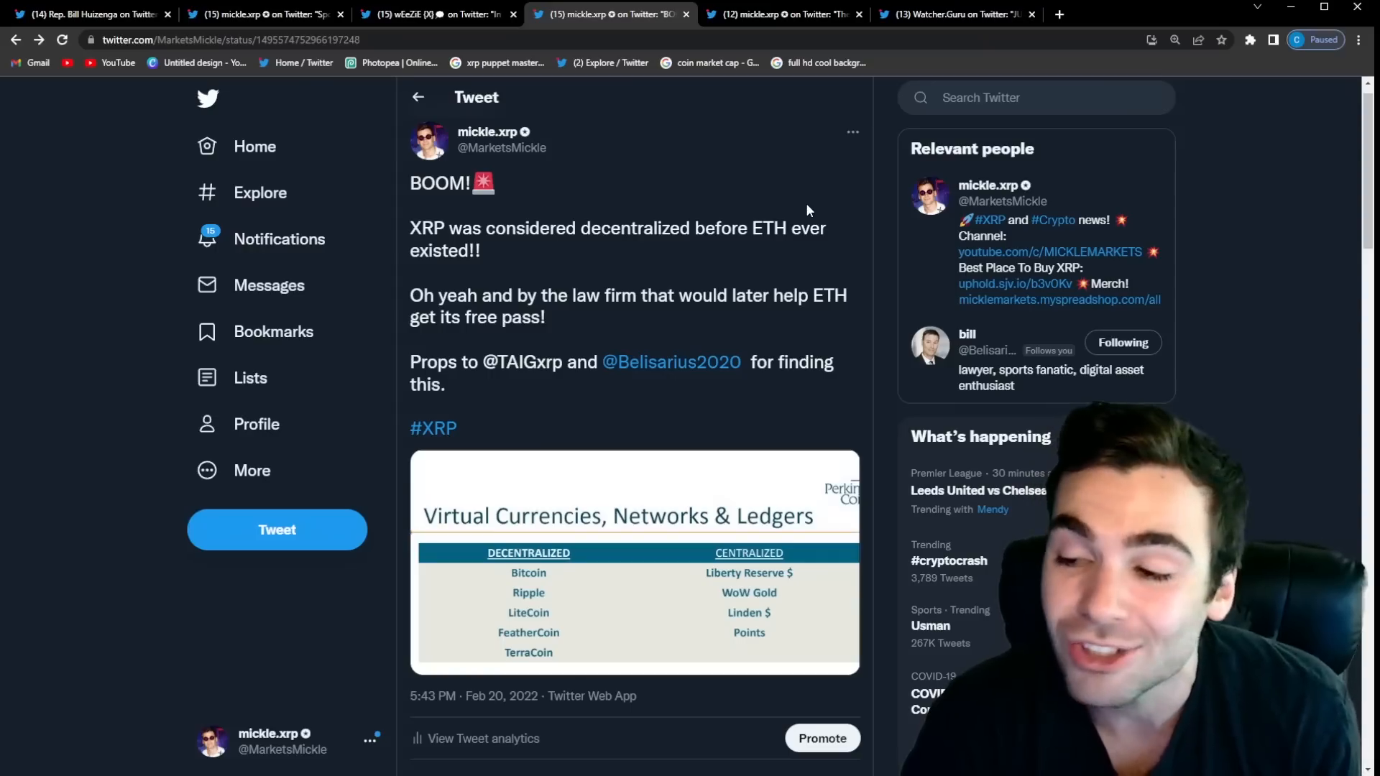
pyautogui.moveTo(805, 219)
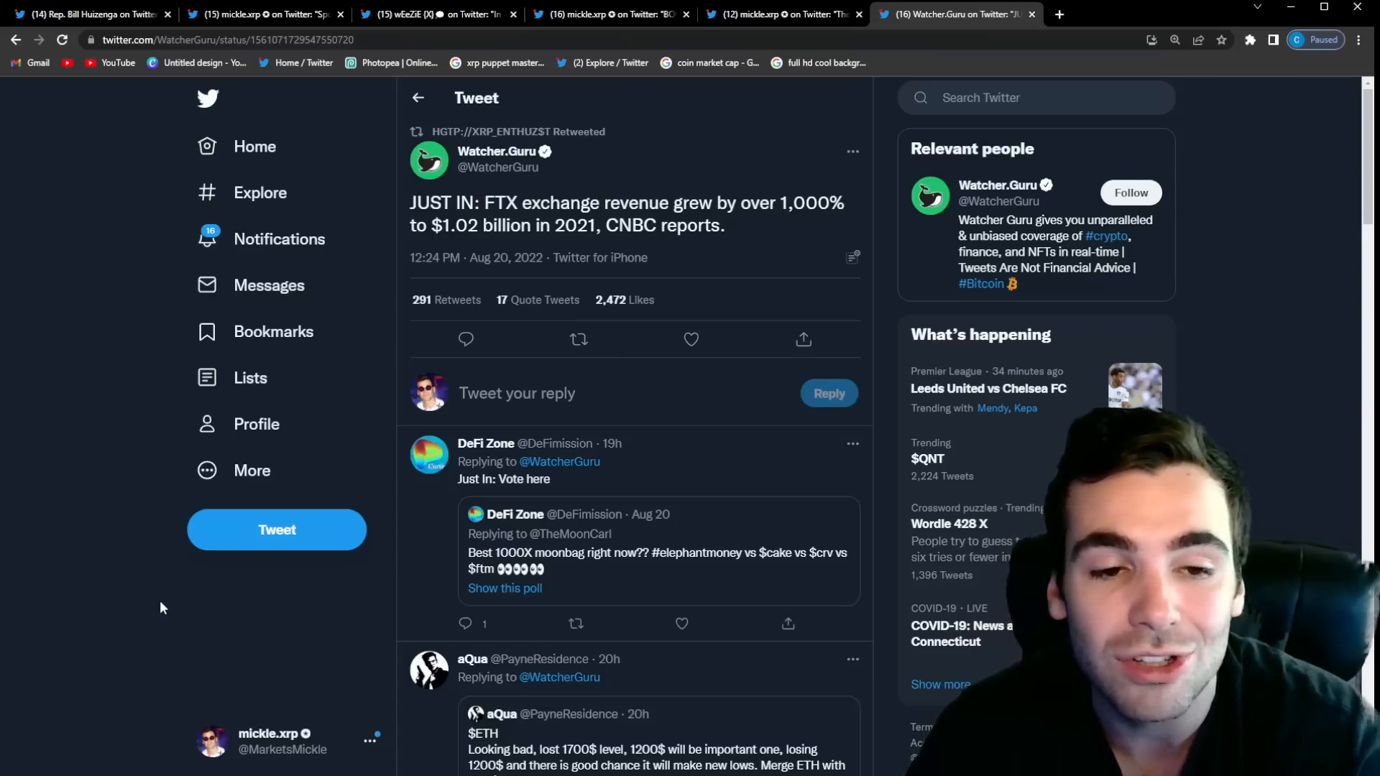
pyautogui.moveTo(261, 587)
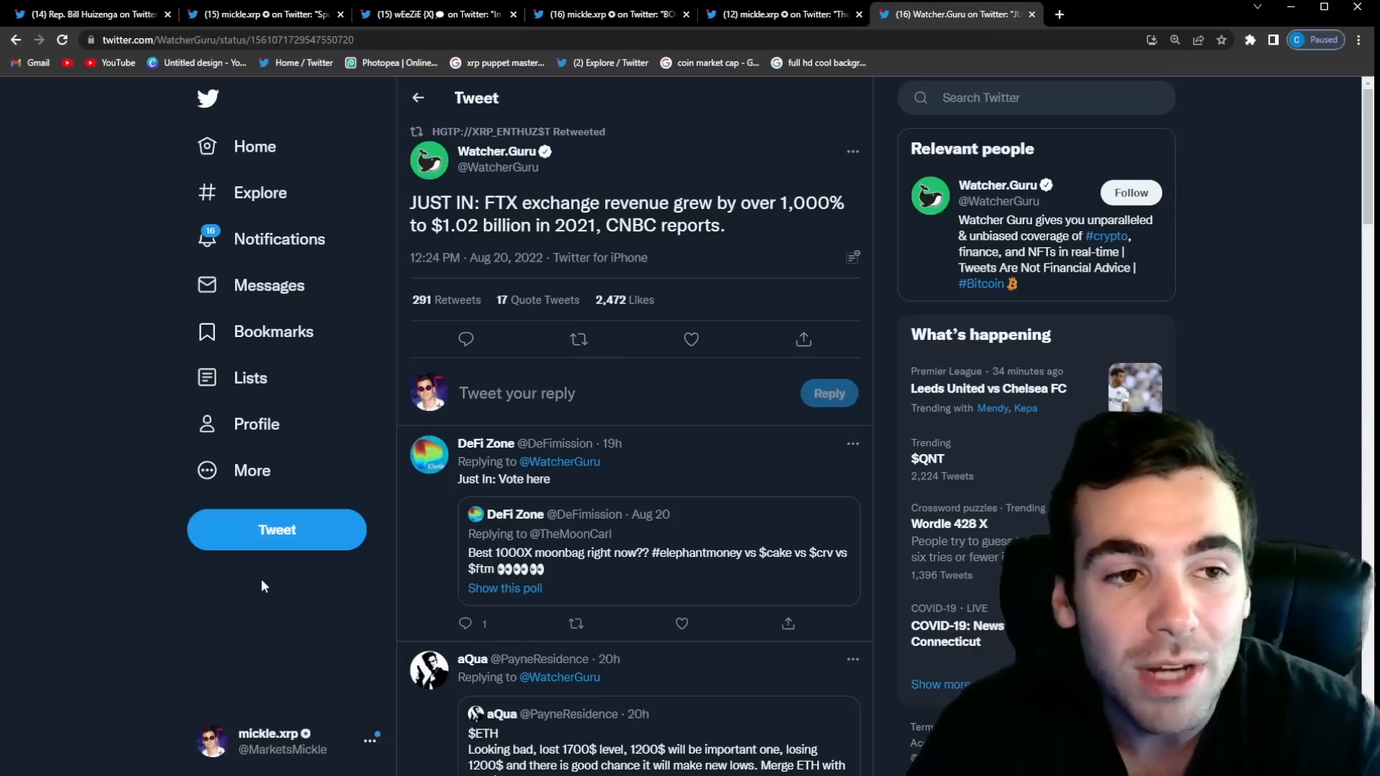
pyautogui.moveTo(380, 370)
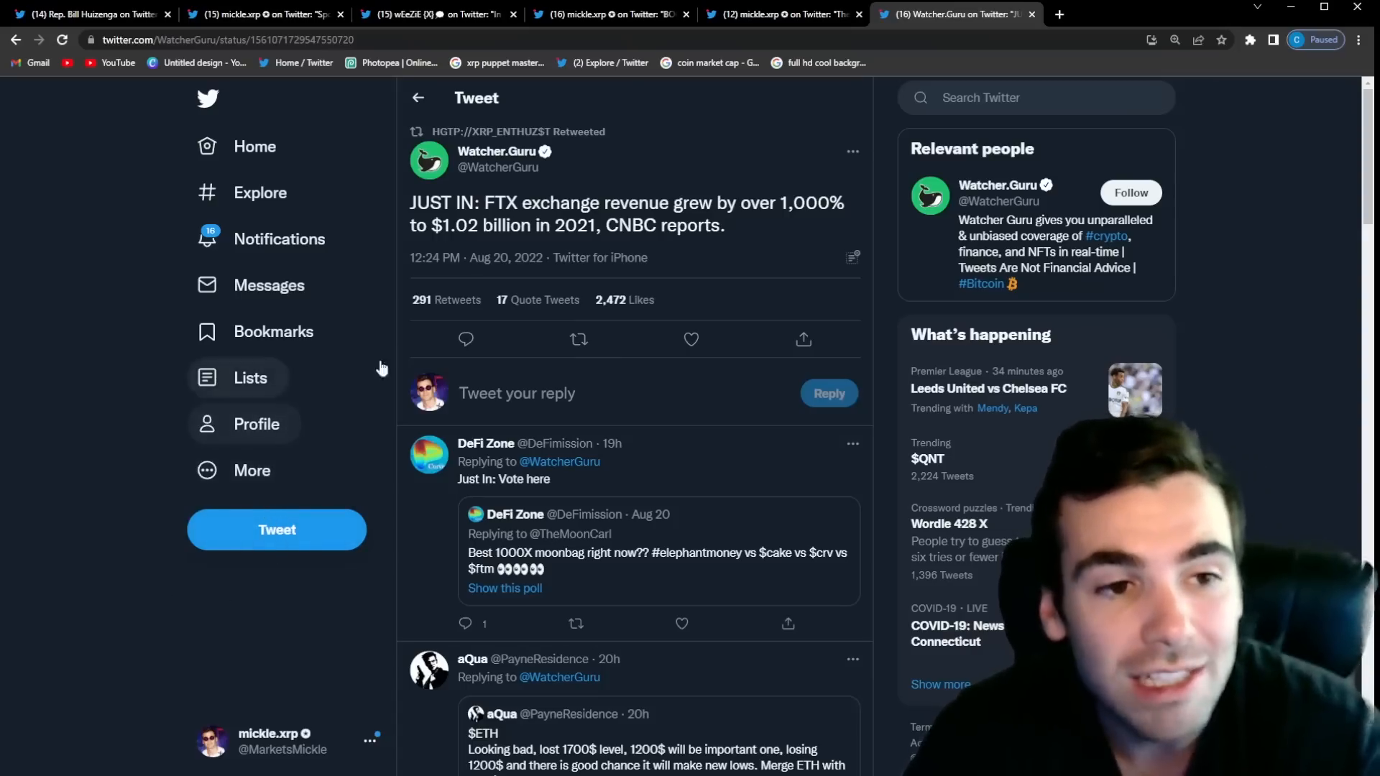
pyautogui.moveTo(691, 228)
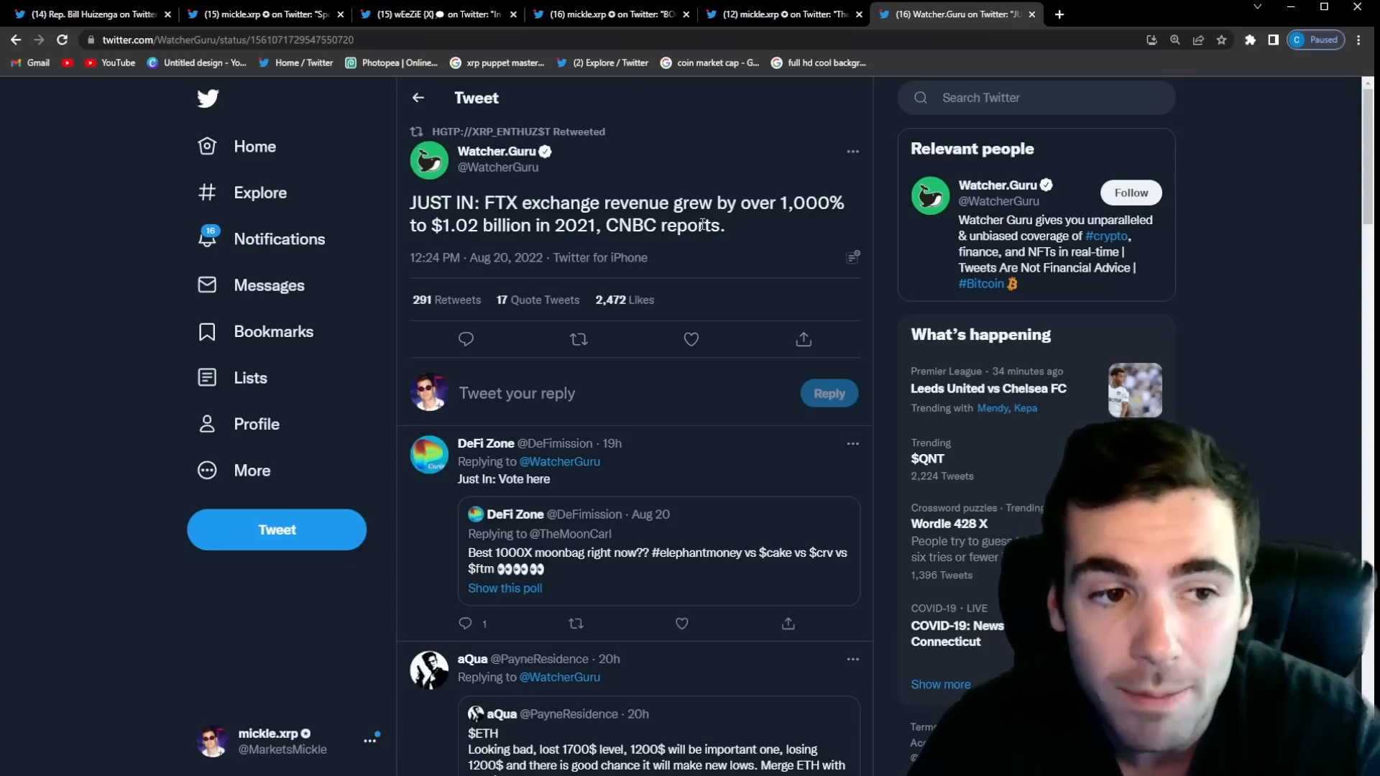
pyautogui.moveTo(741, 246)
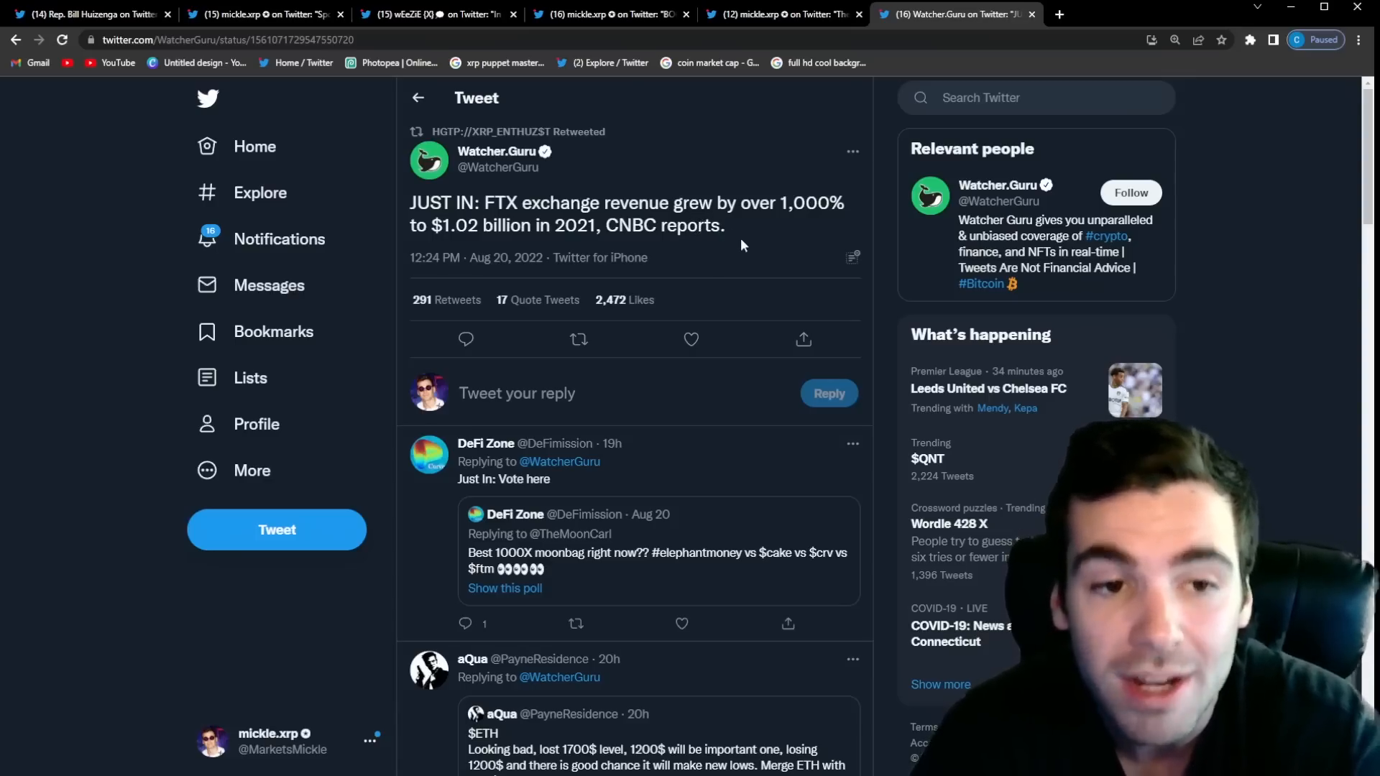